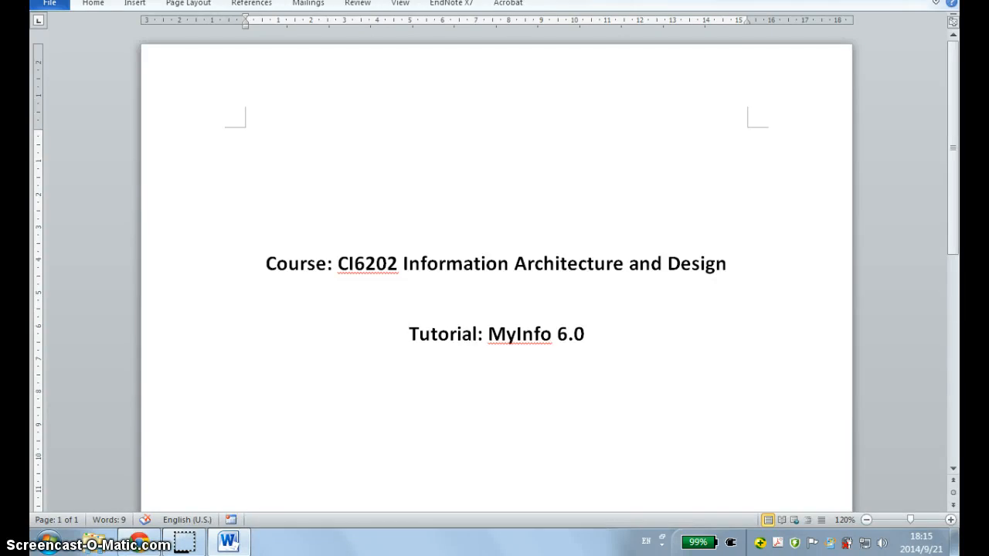
Launch MyInfo 6 from the desktop shortcut and continue past the trial notice.
left_click(410, 333)
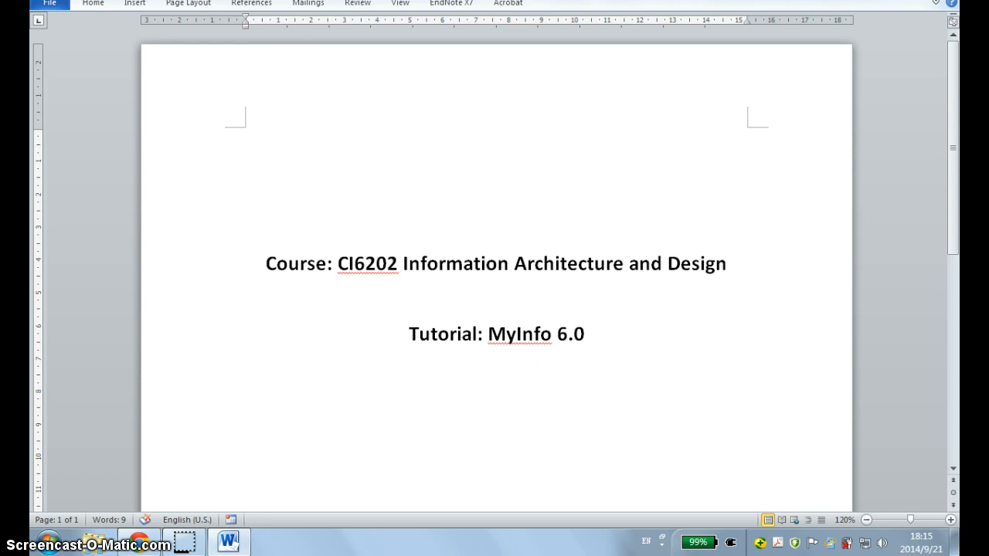
left_click(411, 334)
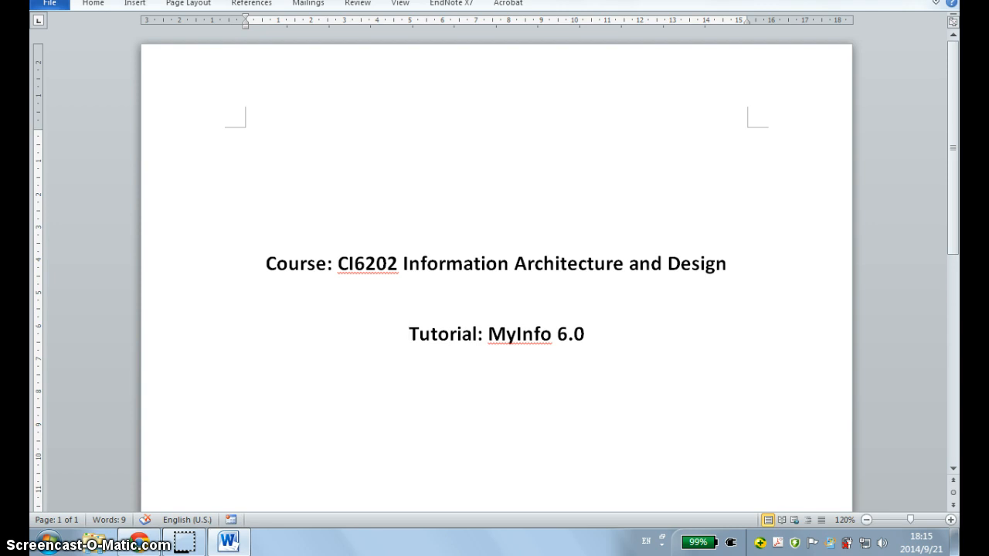
left_click(409, 333)
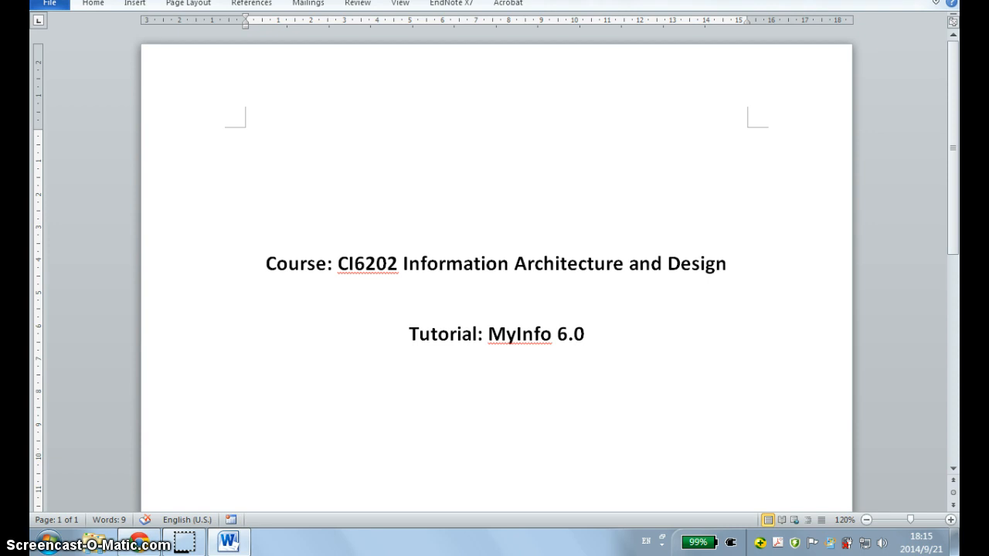
left_click(408, 333)
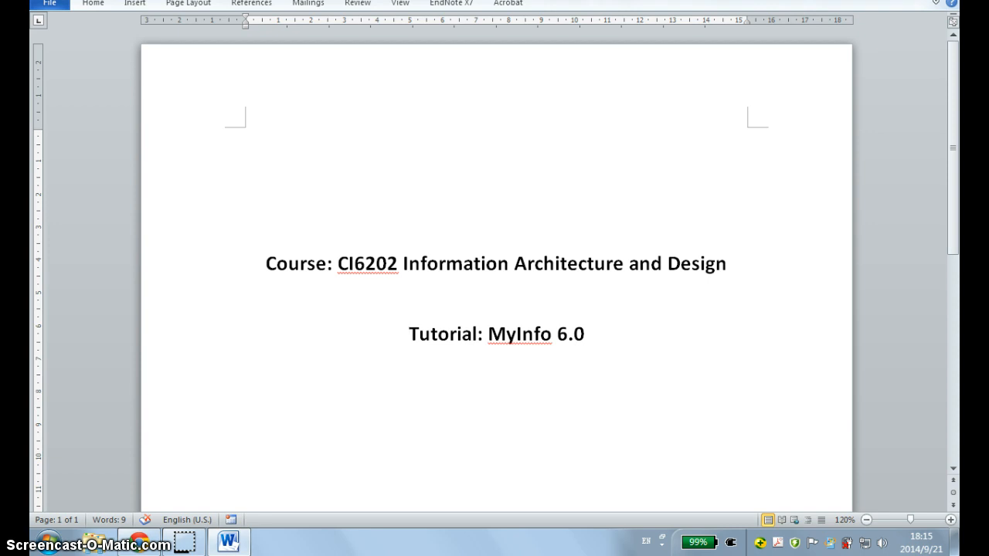
left_click(411, 334)
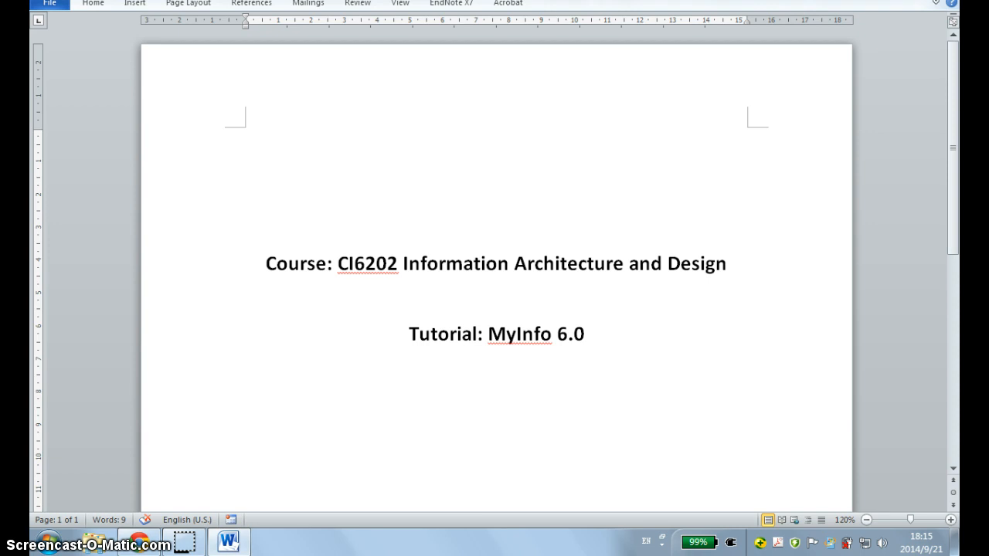
left_click(411, 334)
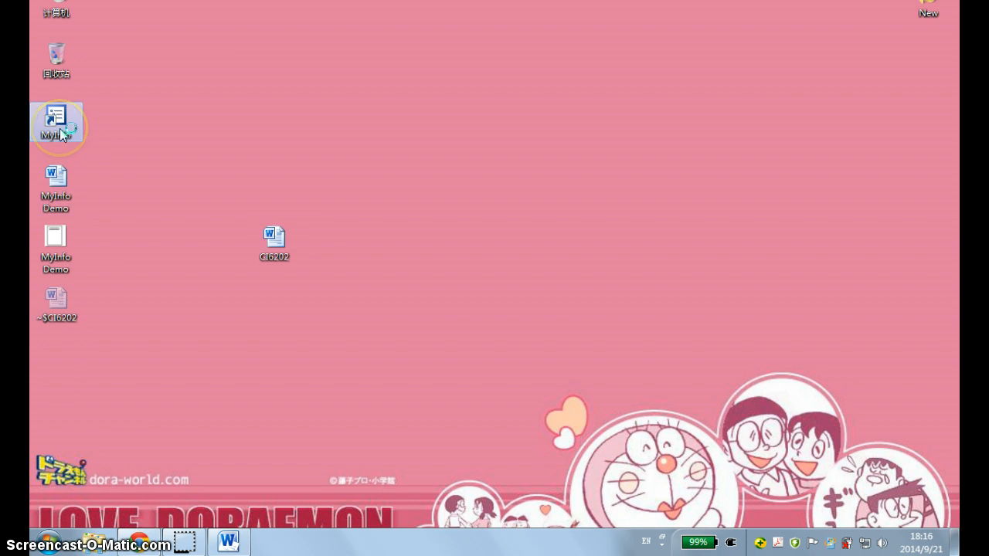
double_click(55, 121)
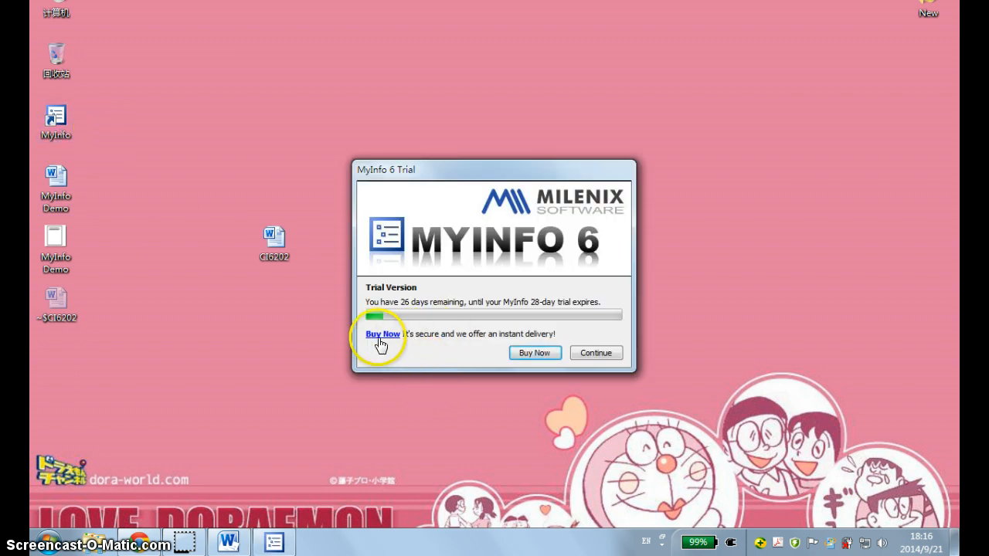
mouse_move(596, 353)
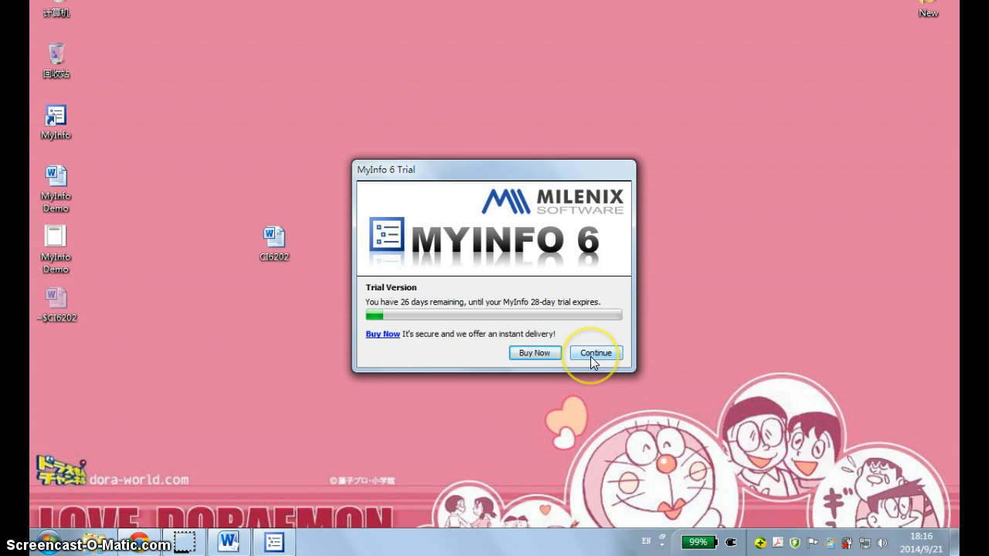
left_click(595, 352)
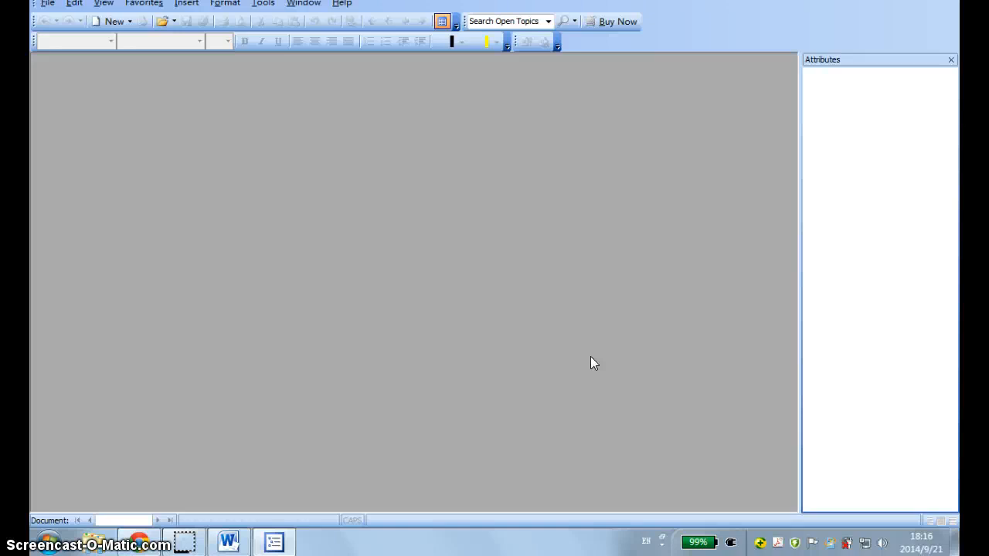
Create a new blank topic named 'MyInfo - Yanru' via File > New.
left_click(47, 3)
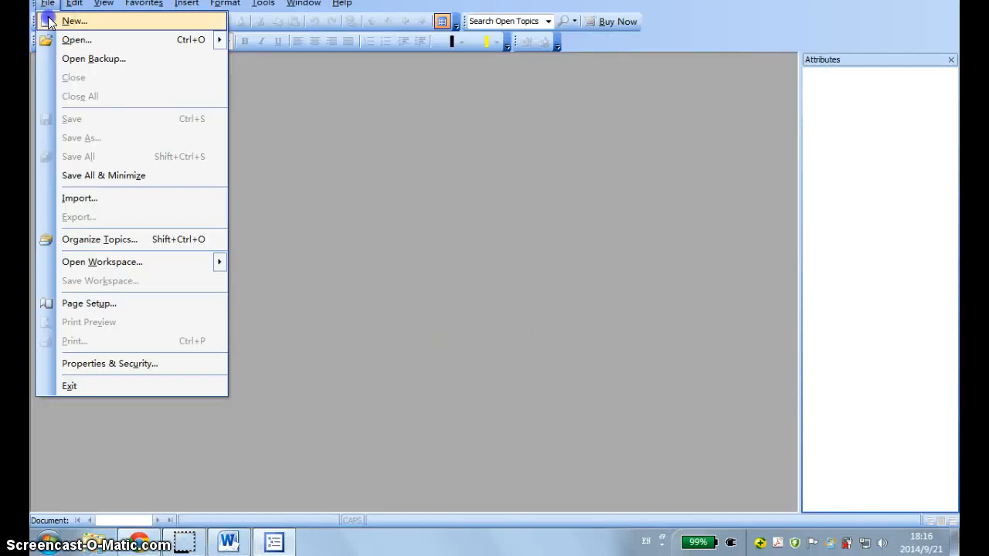
left_click(81, 22)
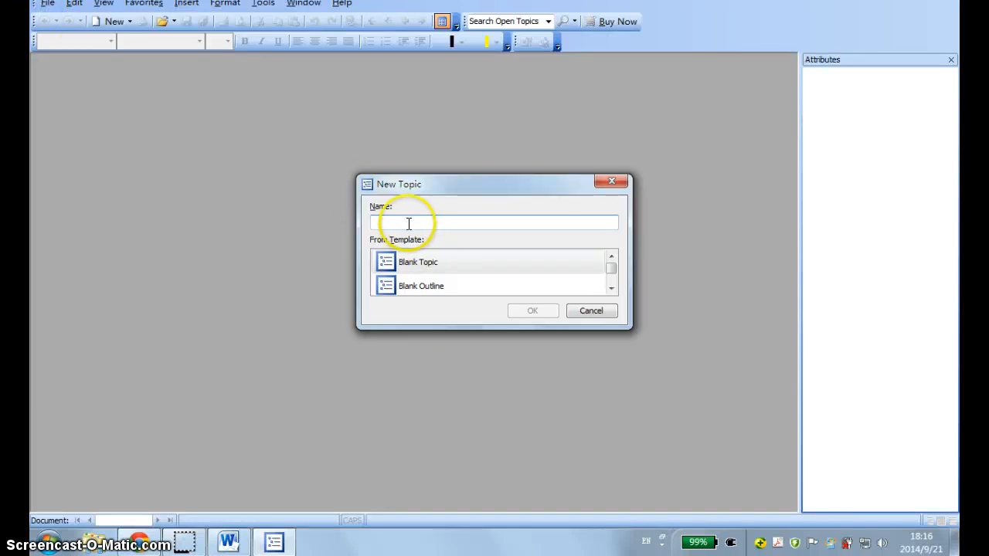
left_click(405, 222)
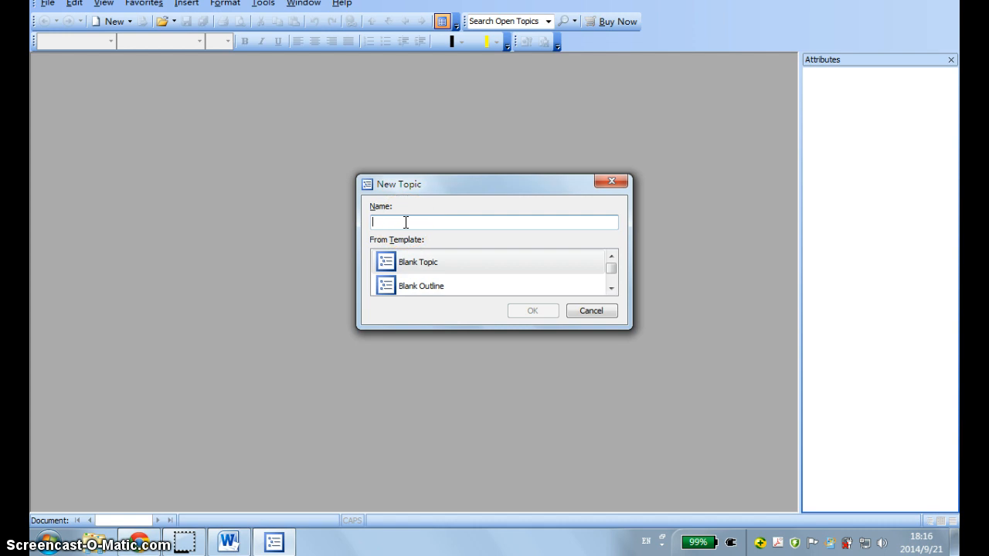
type("M")
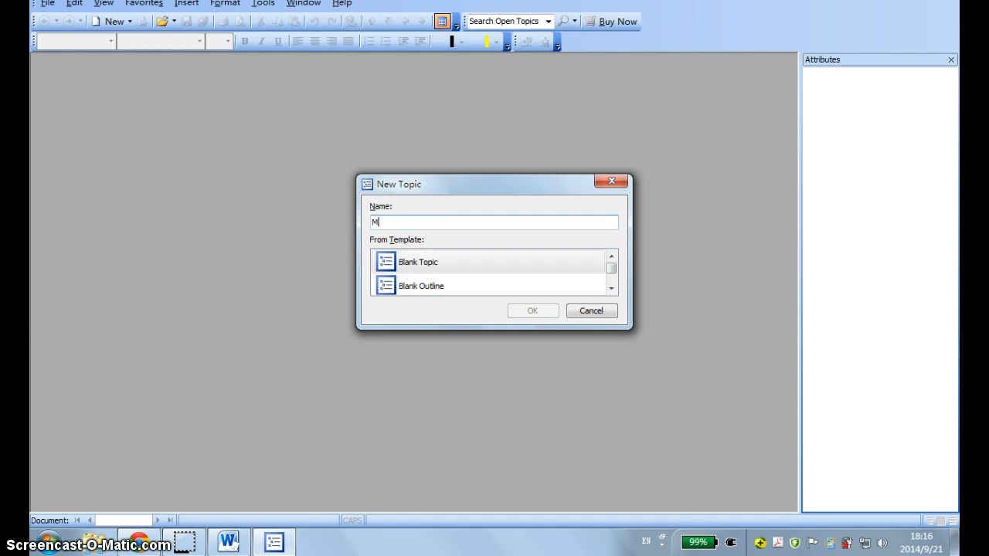
type("yInfo")
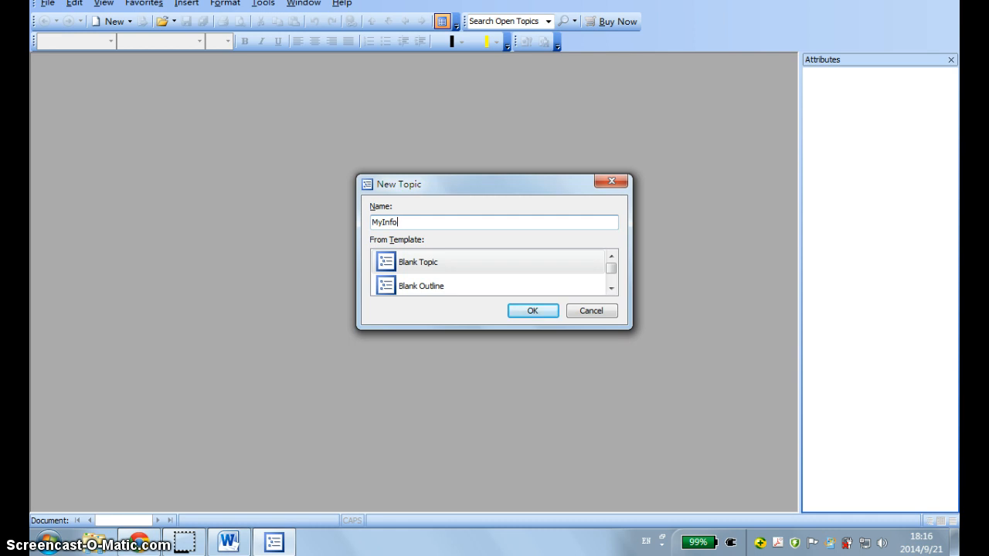
type("- Yanru")
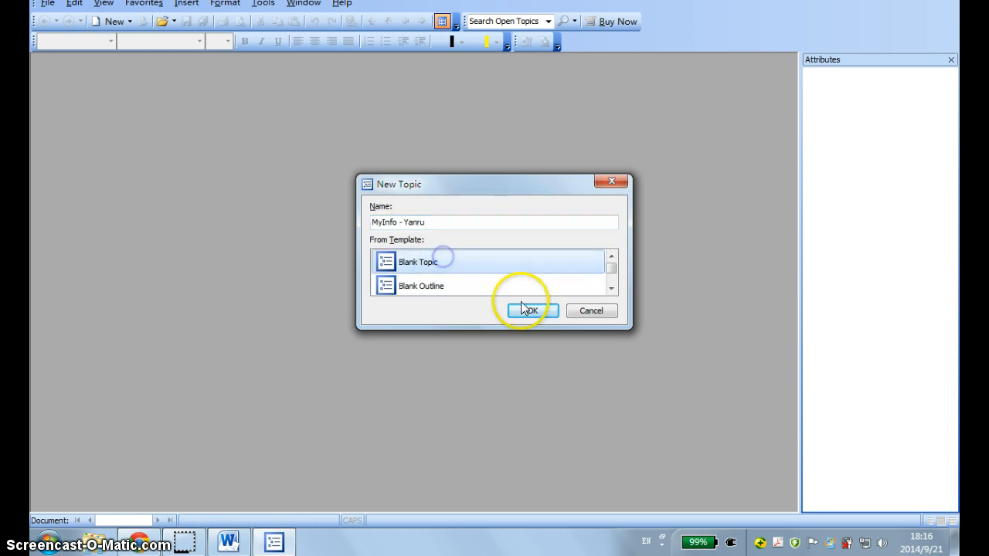
left_click(530, 311)
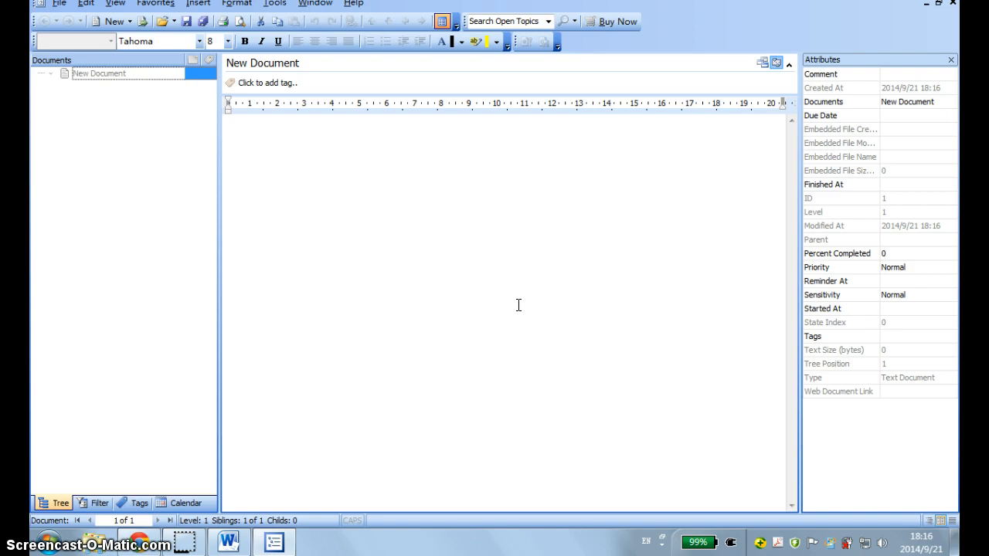
Rename the document to 'London' and add the tag 'Conference trip'.
left_click(522, 270)
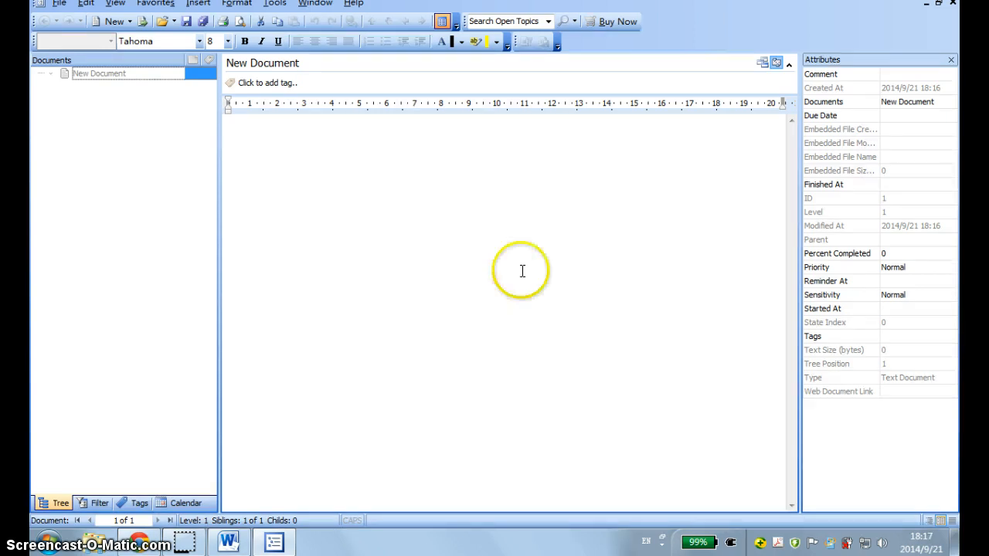
double_click(263, 62)
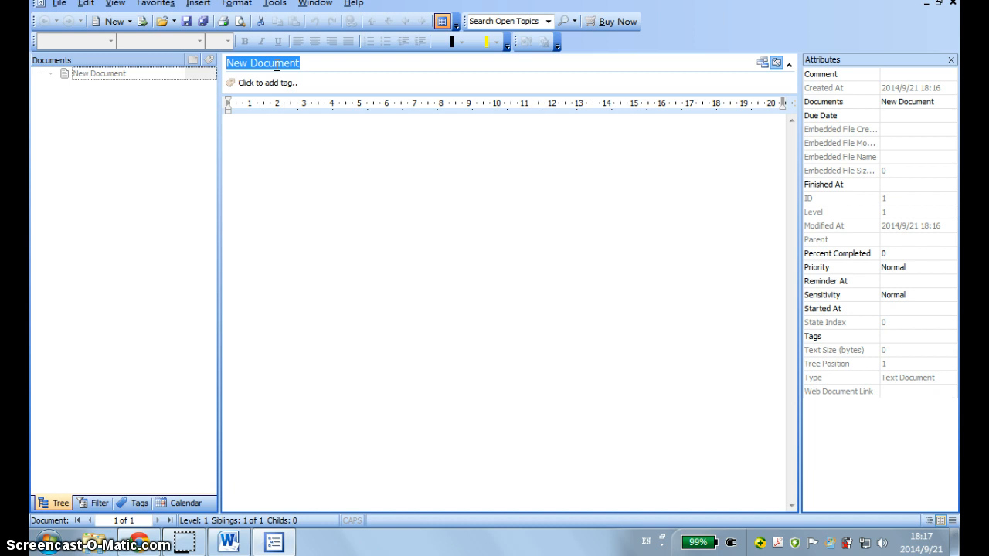
type("London")
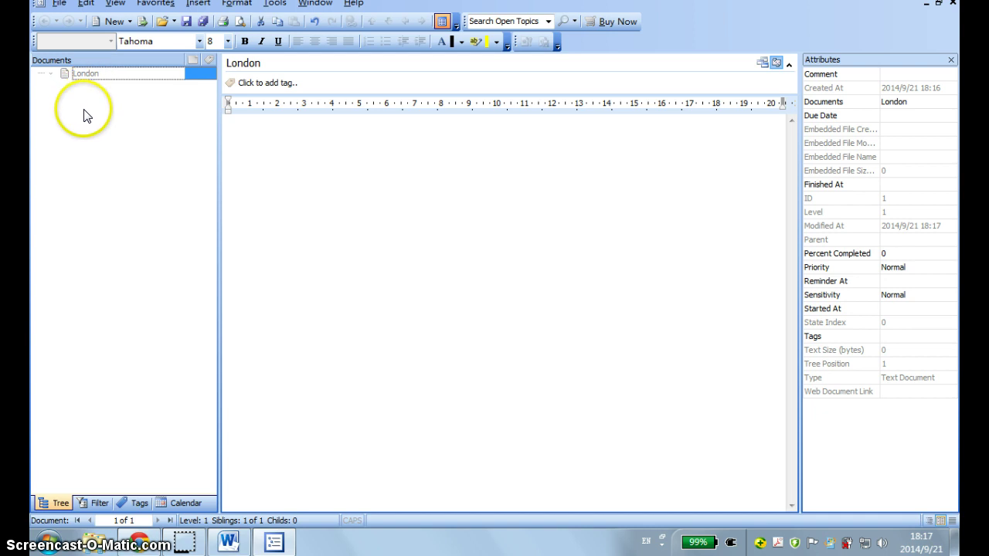
mouse_move(312, 89)
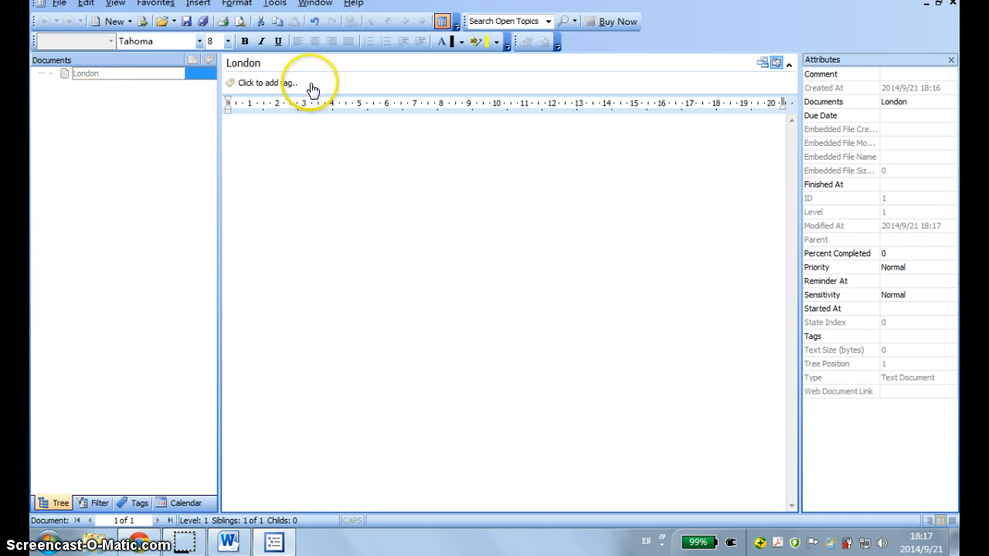
mouse_move(315, 89)
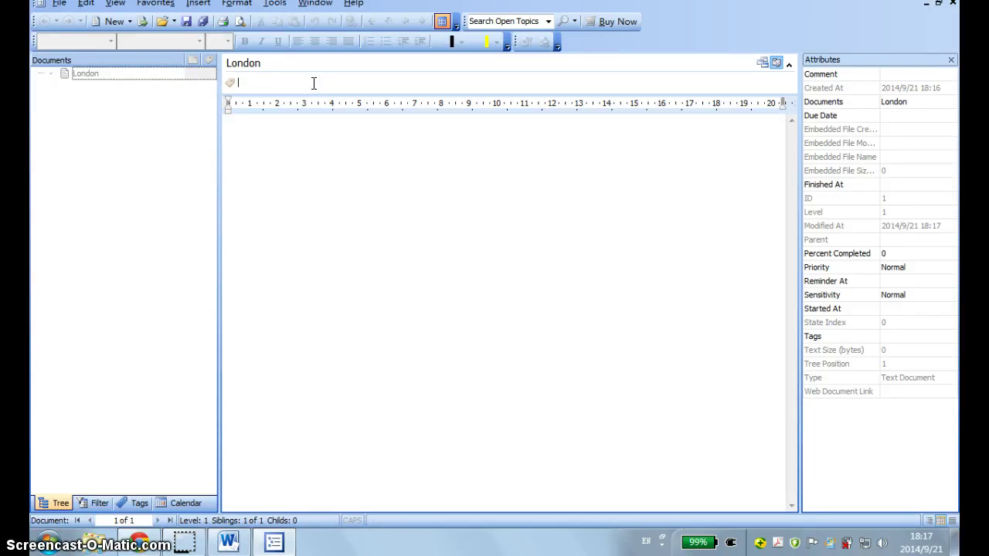
type("conference trip")
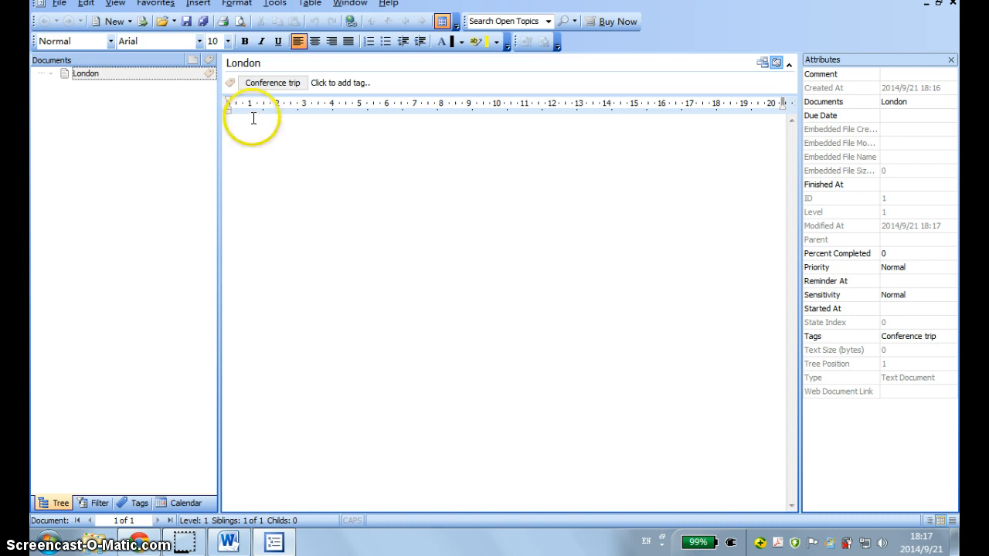
mouse_move(186, 81)
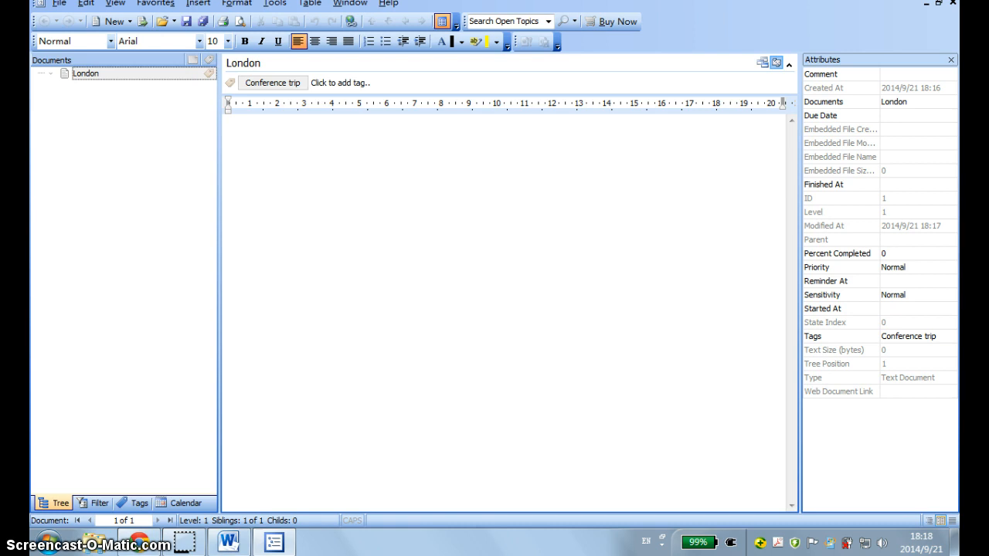
Add a subdocument named 'General Information' under London.
right_click(86, 74)
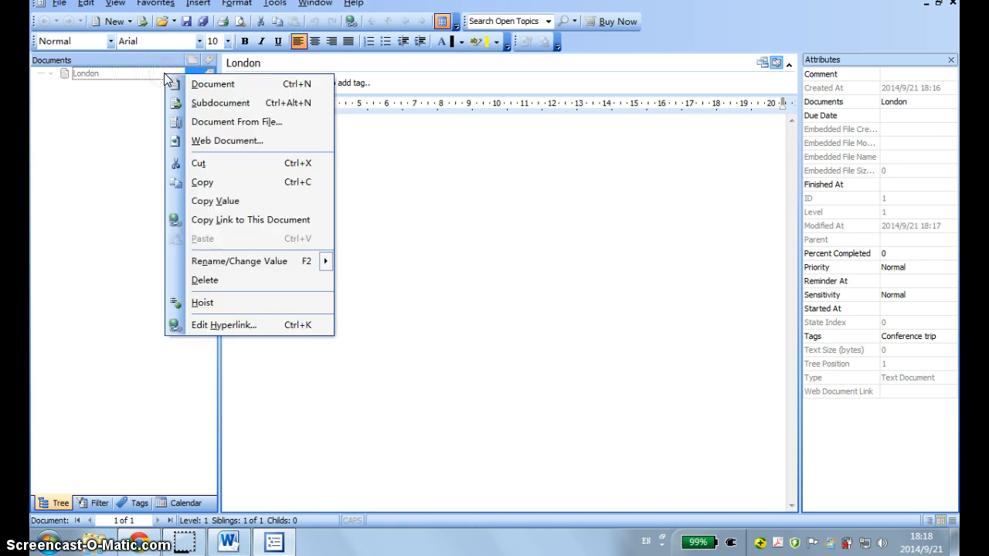
mouse_move(220, 102)
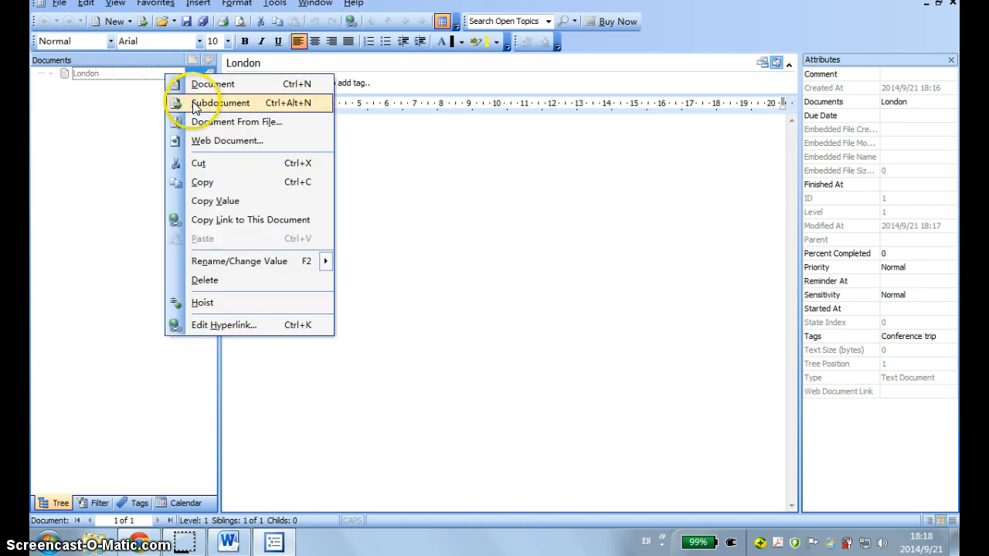
left_click(221, 102)
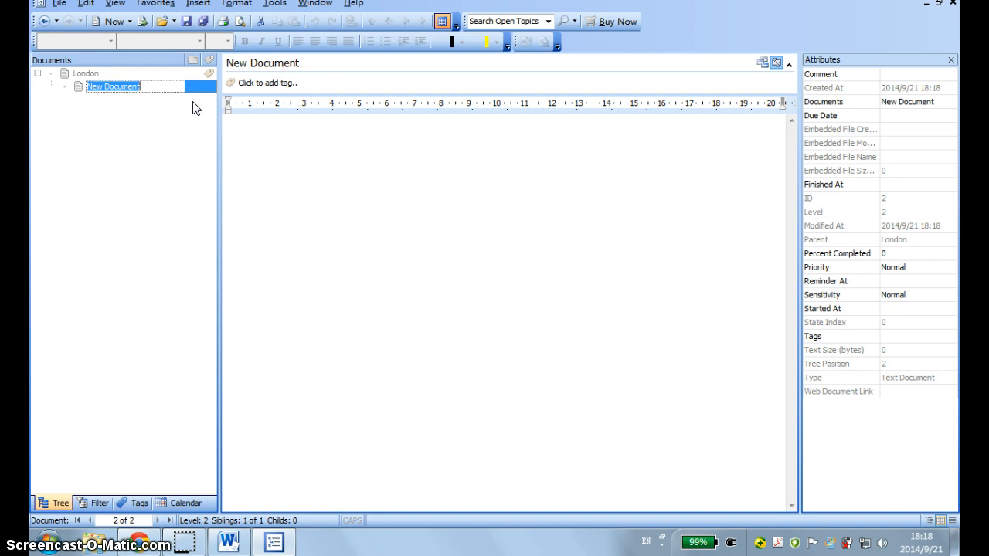
type("General Information")
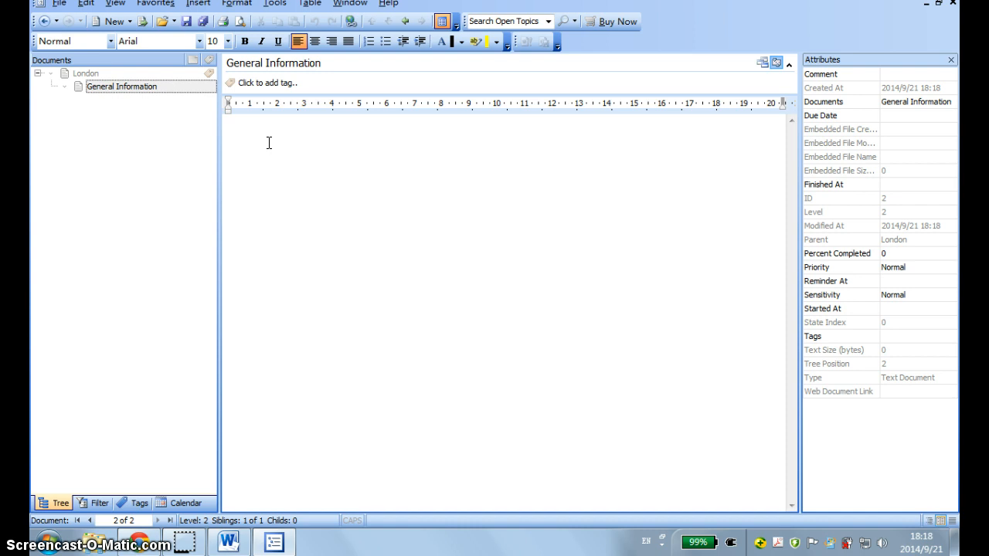
Enter lines 'Dates: 7 Sep - 17 Sep' and 'Flight no EK354' on the General Information page.
type("Date")
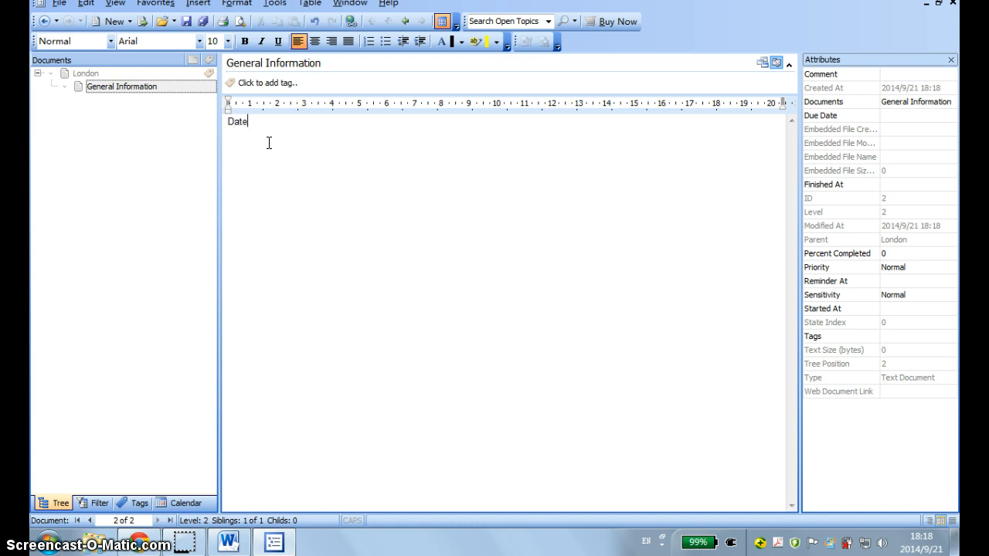
type("s:")
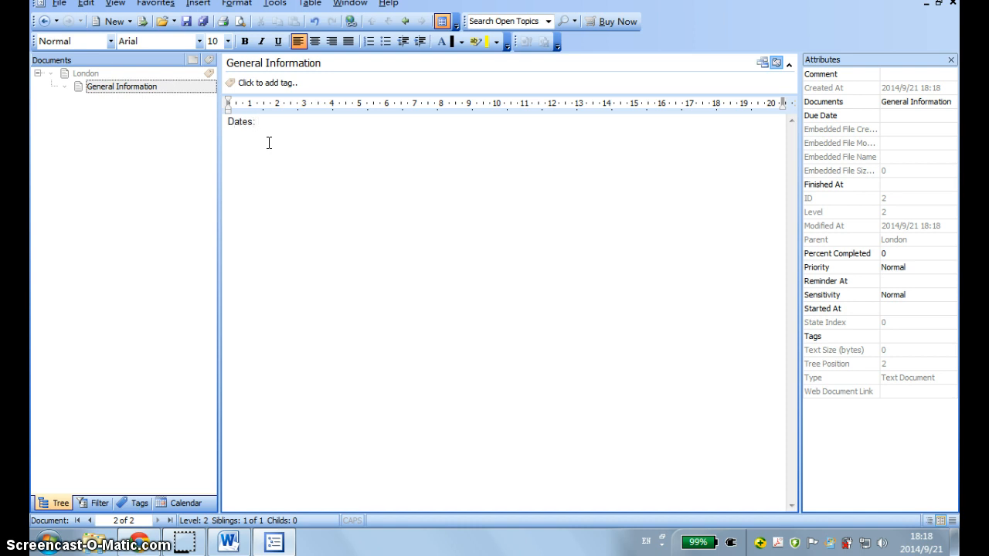
type("7 Sep")
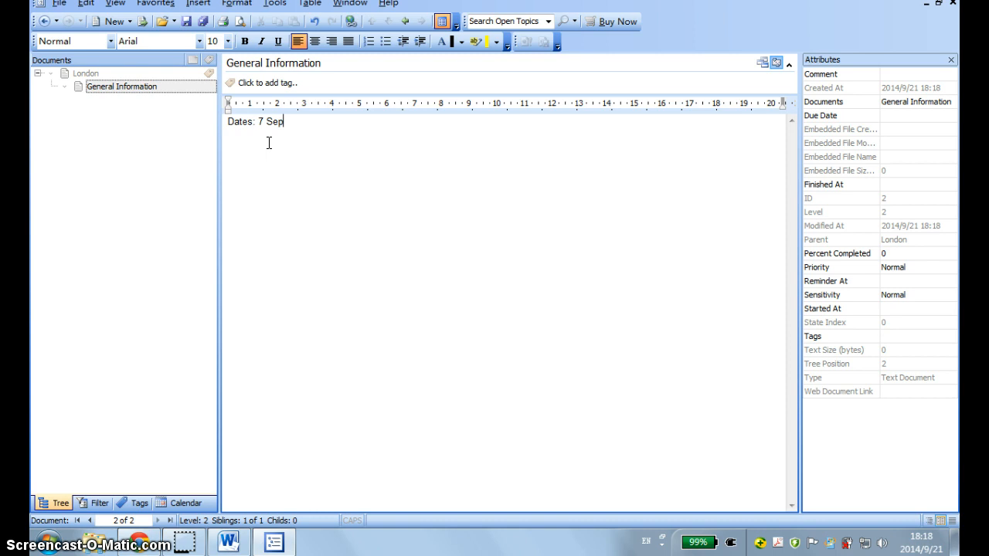
type("- 17 Sep")
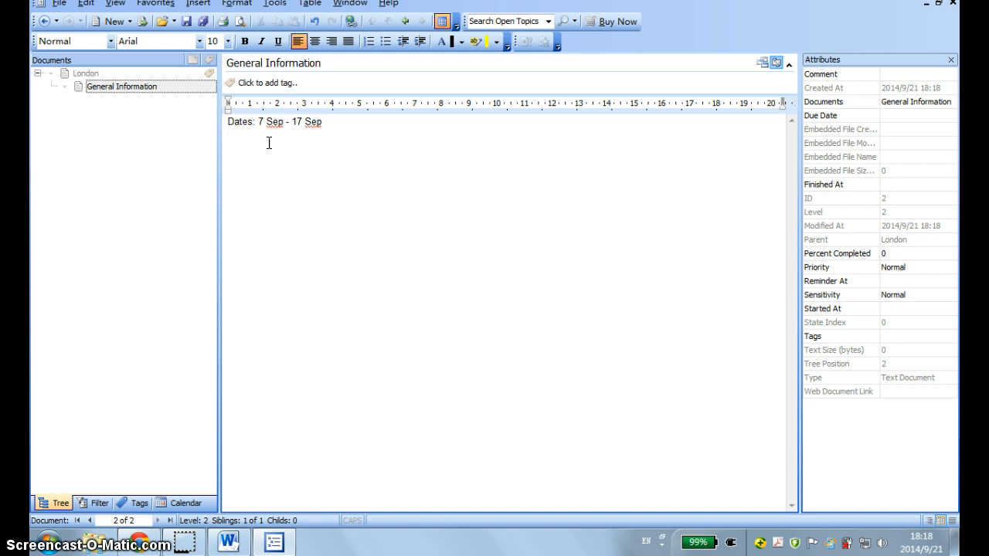
type("F")
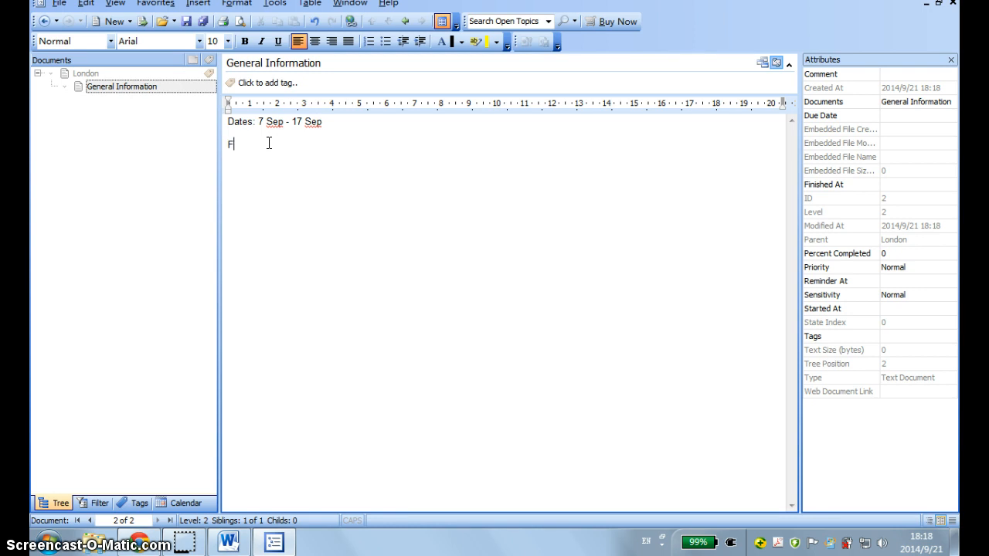
type("light no")
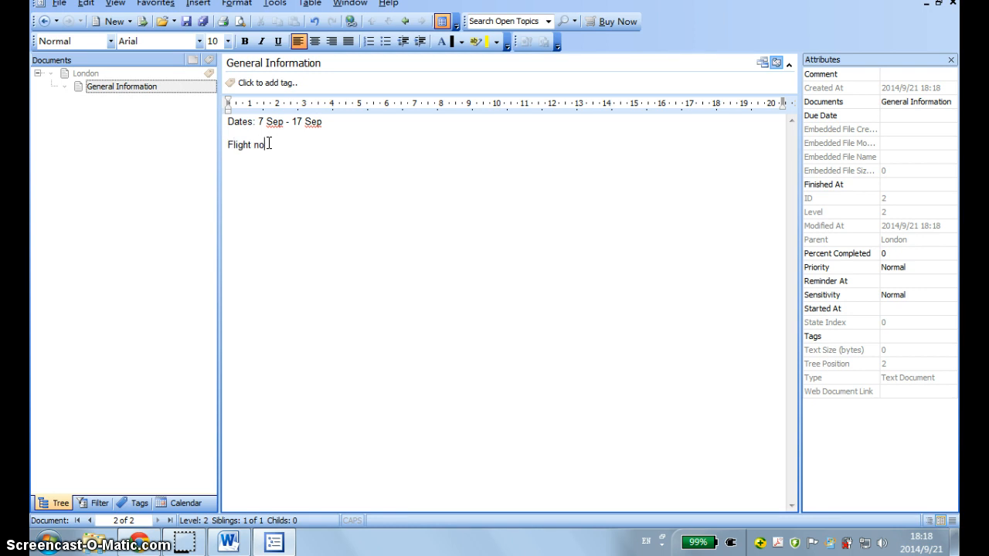
type("EK")
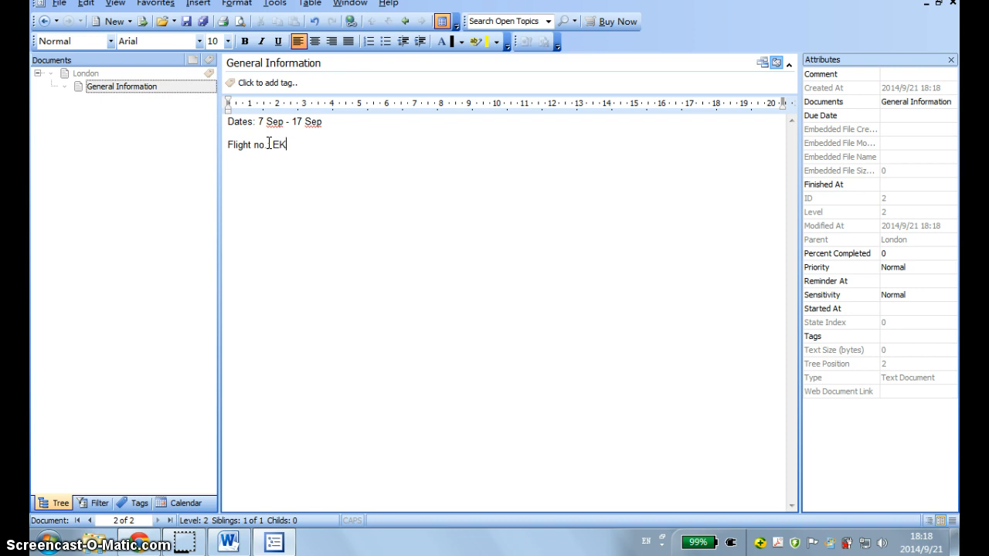
type("354")
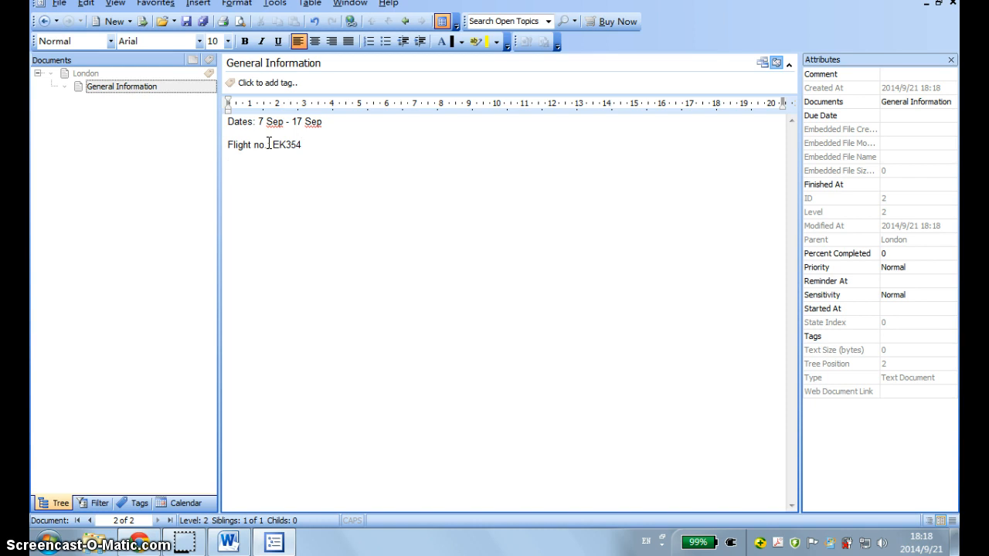
Add 'Departure terminal: T2' and 'Arrival: Gatwick airport', then add a colon after Flight no.
type("Depar")
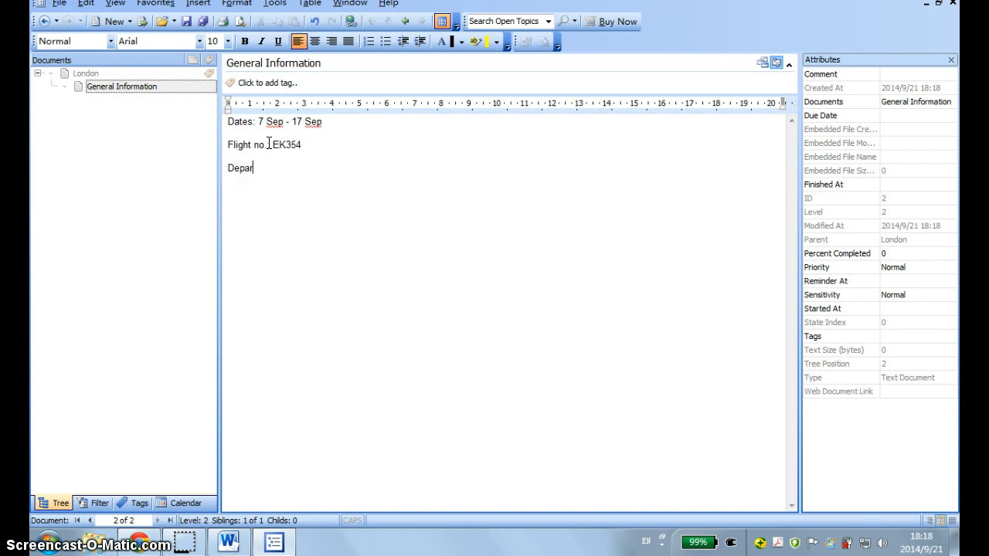
type("ture")
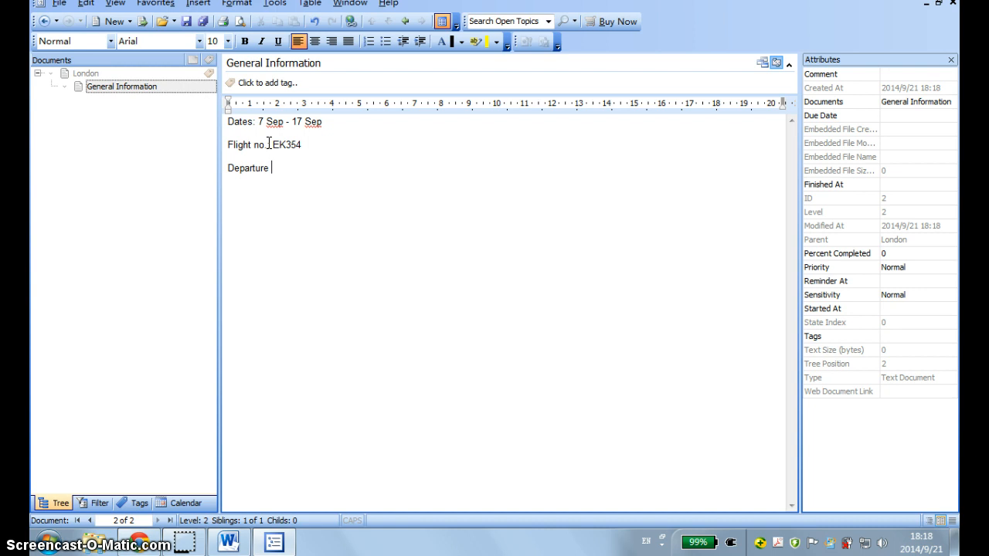
type("terminal")
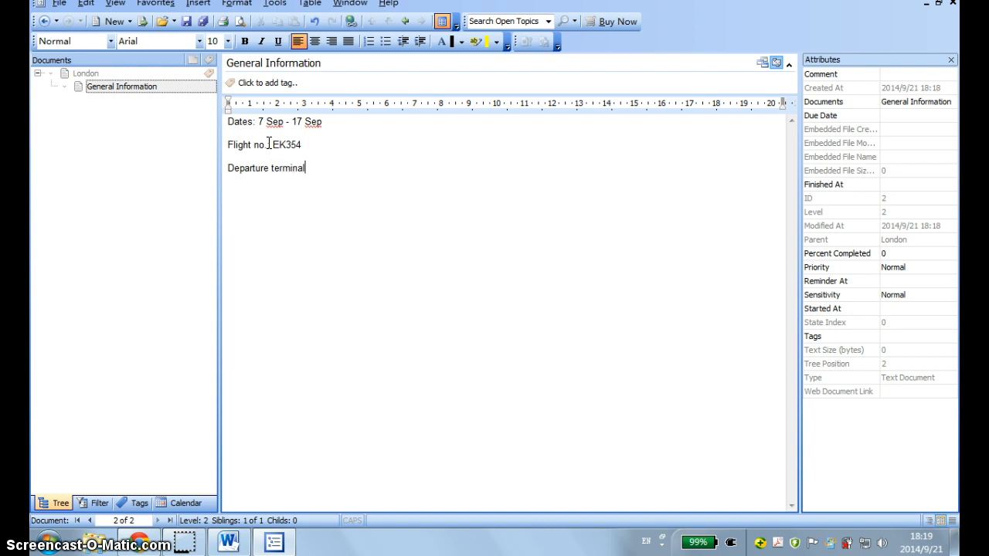
type(":")
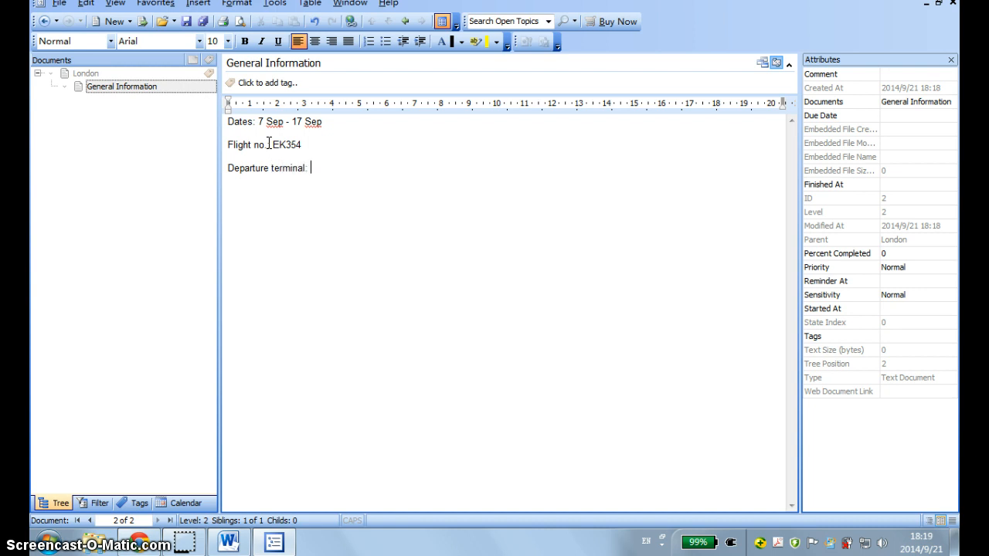
type("2")
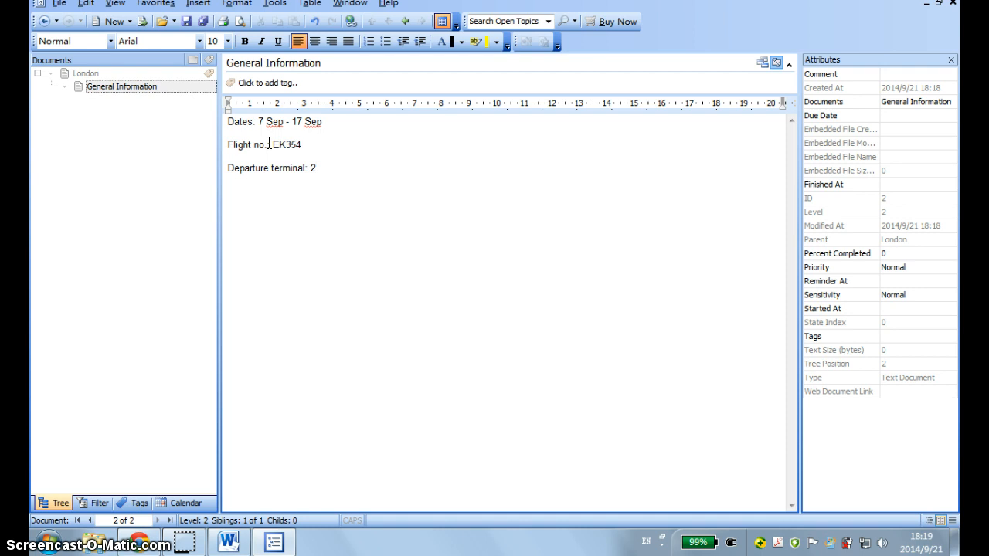
type("T")
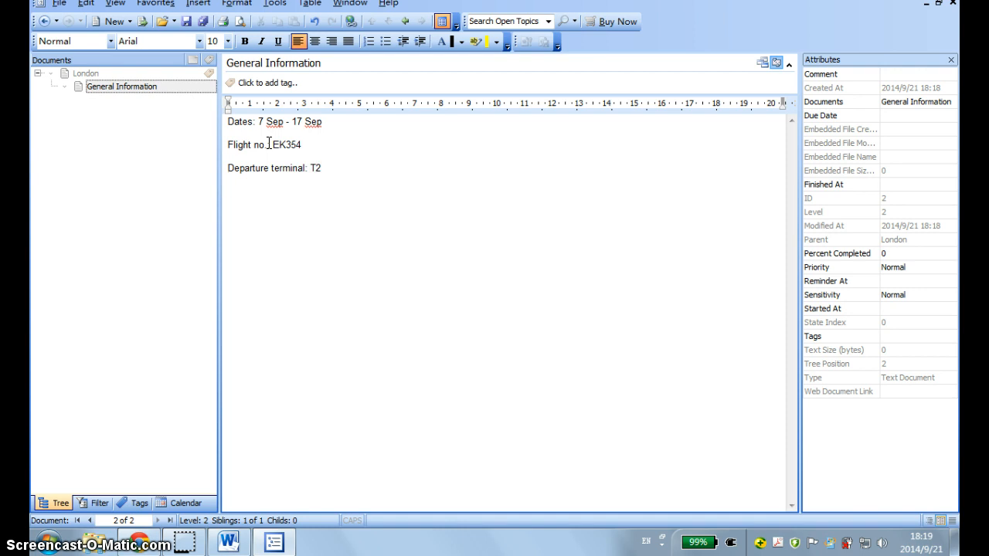
type("A")
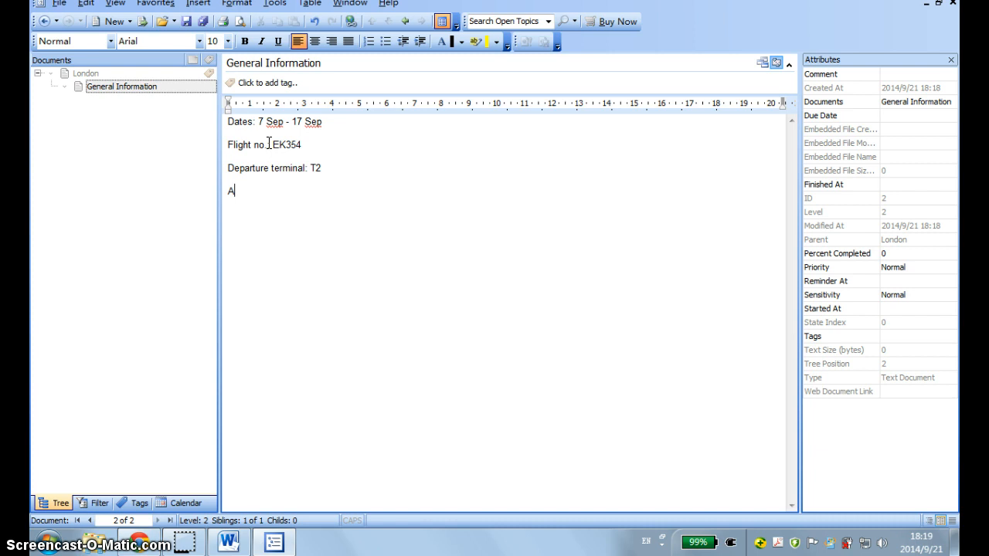
type("rrival:")
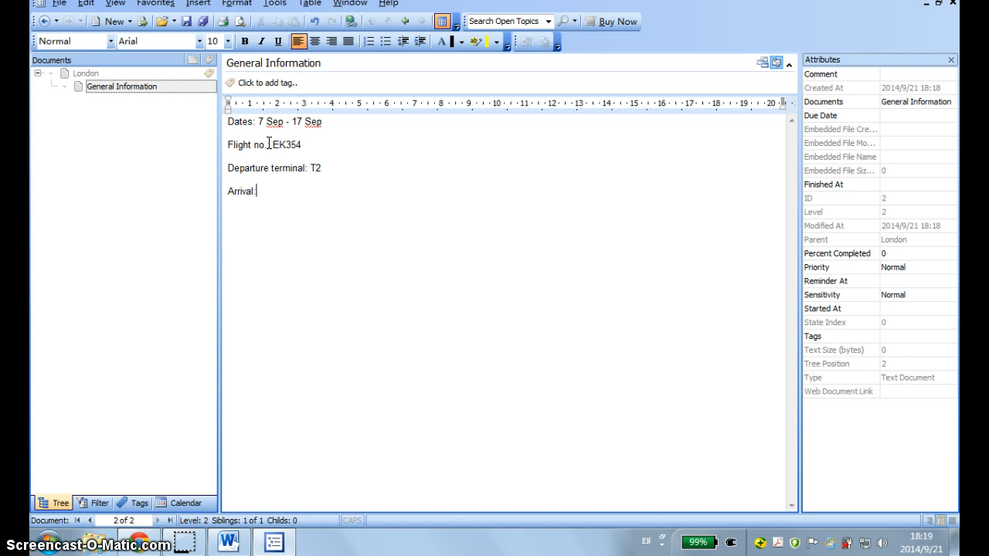
type("Gat")
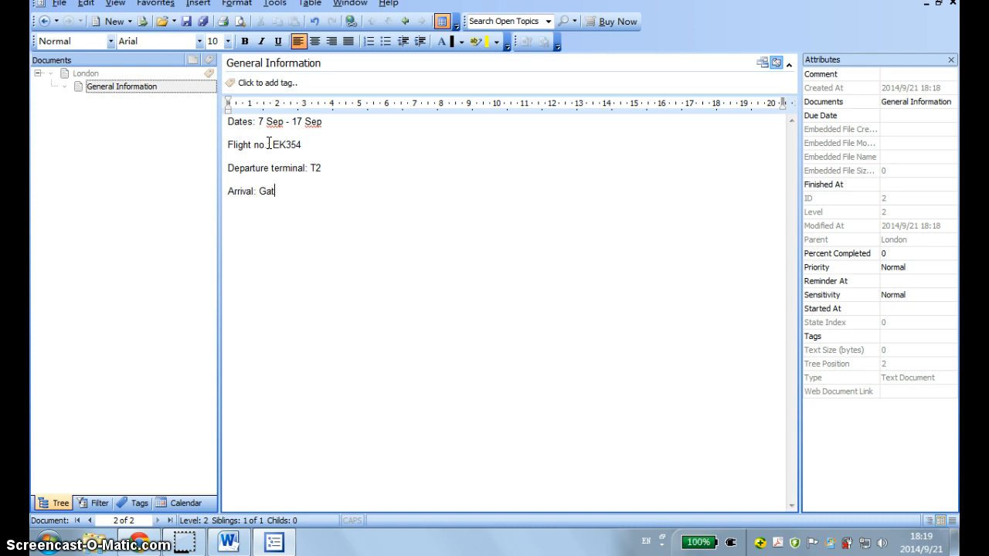
type("wick")
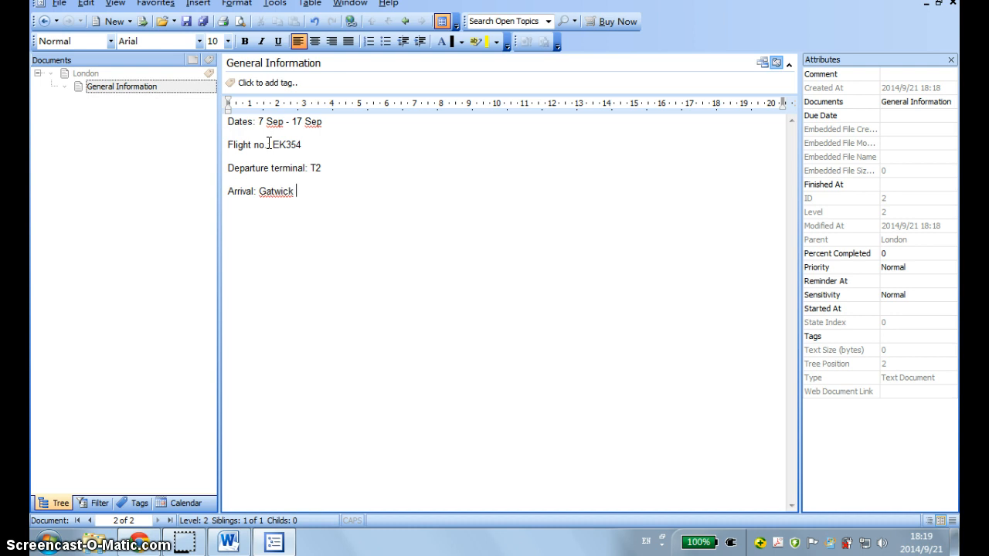
type("airport")
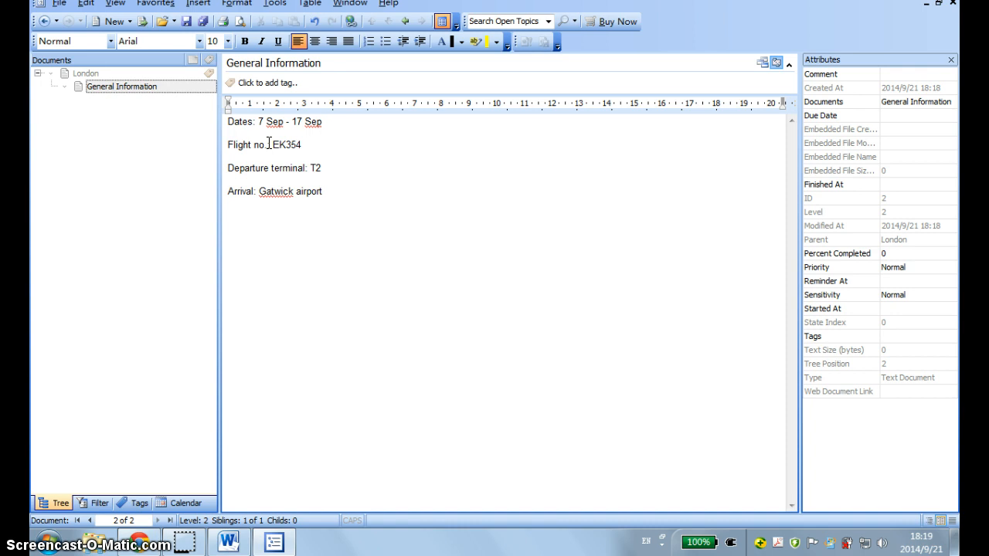
left_click(324, 192)
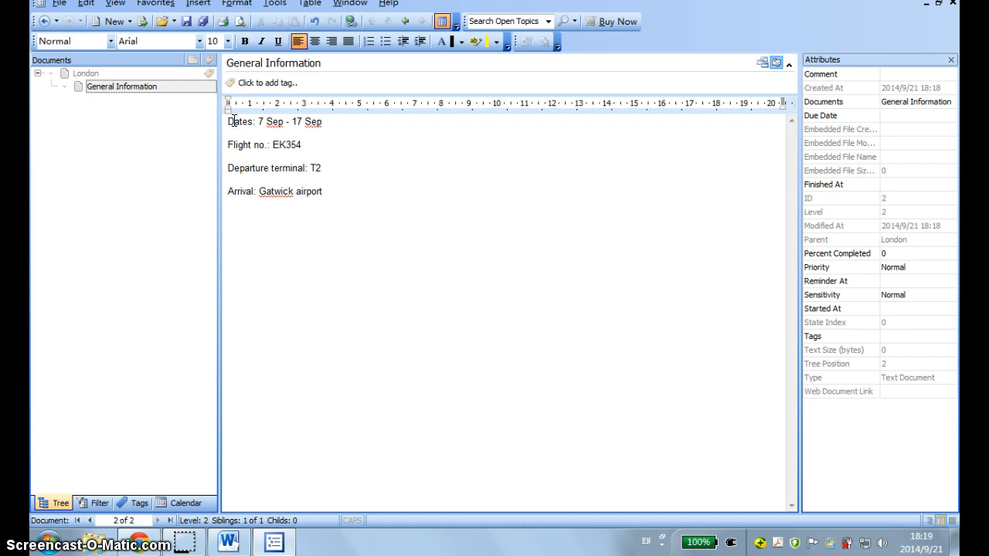
Apply the Heading 1 style to the 'Dates' and 'Flight no.' labels.
double_click(239, 122)
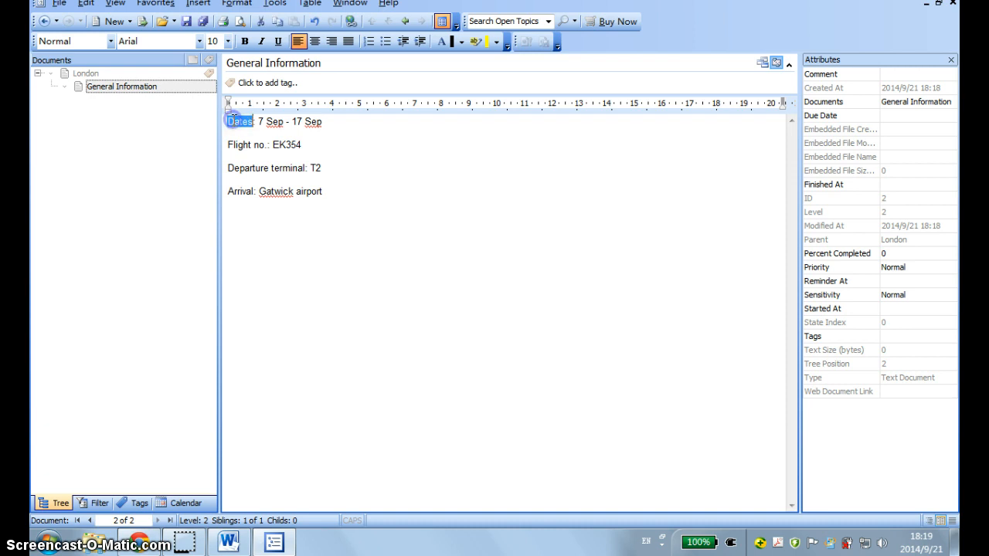
right_click(240, 120)
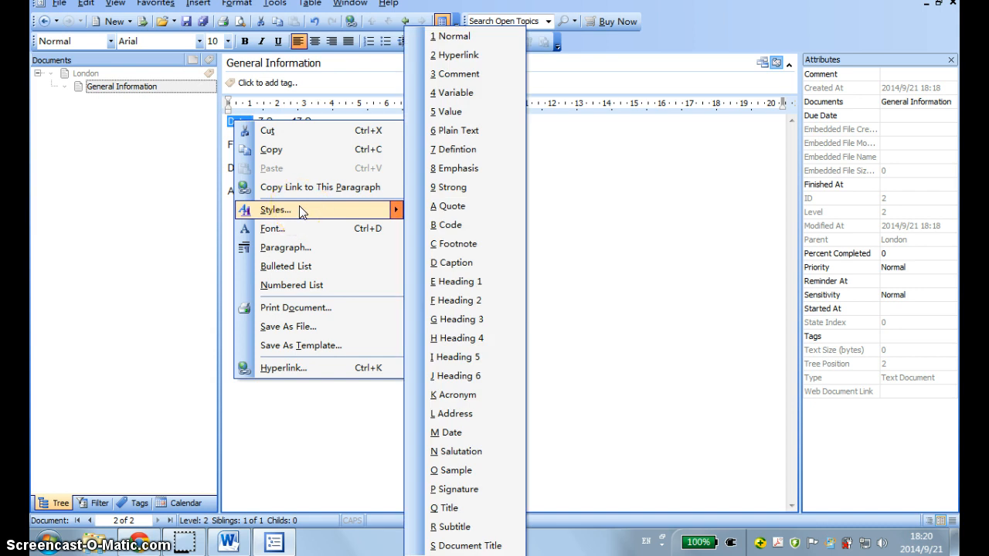
mouse_move(412, 211)
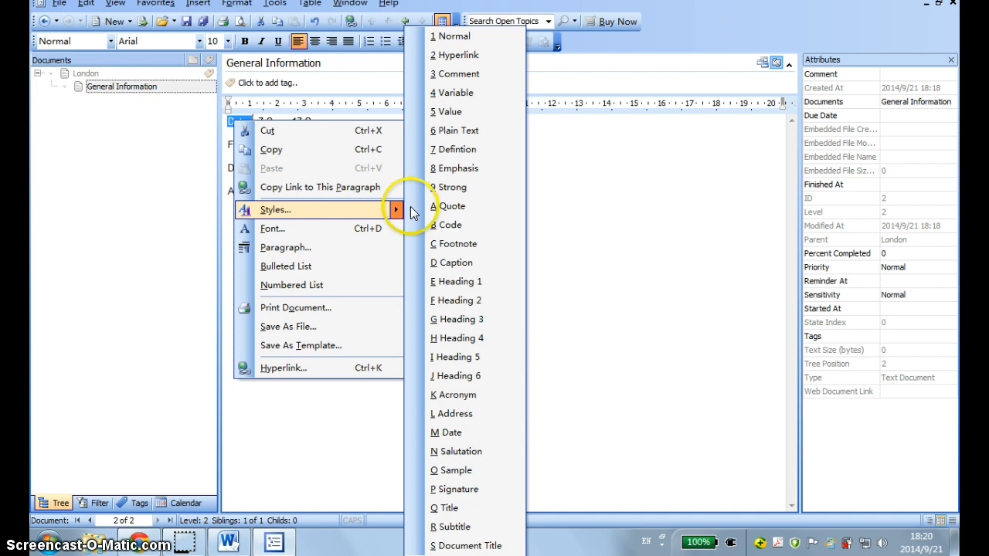
left_click(456, 282)
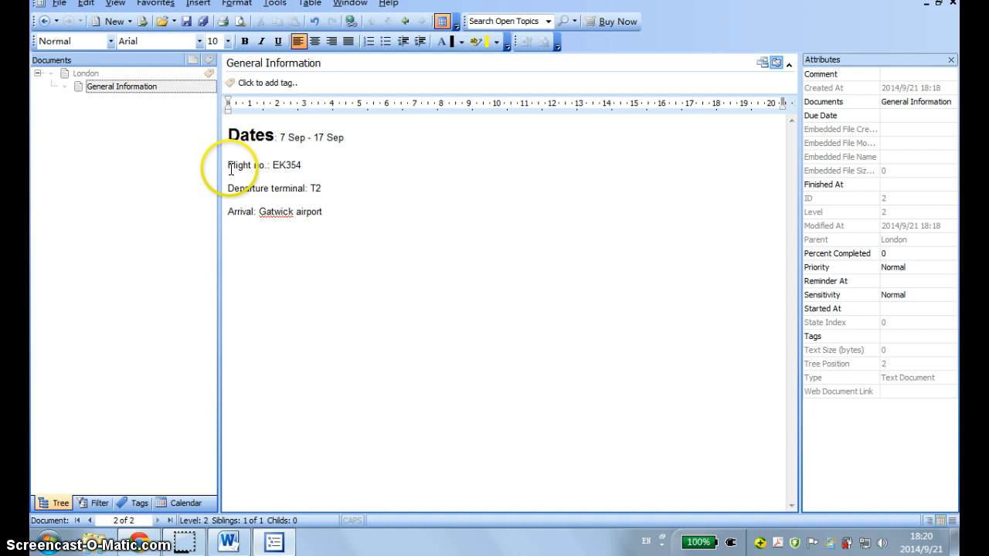
double_click(238, 166)
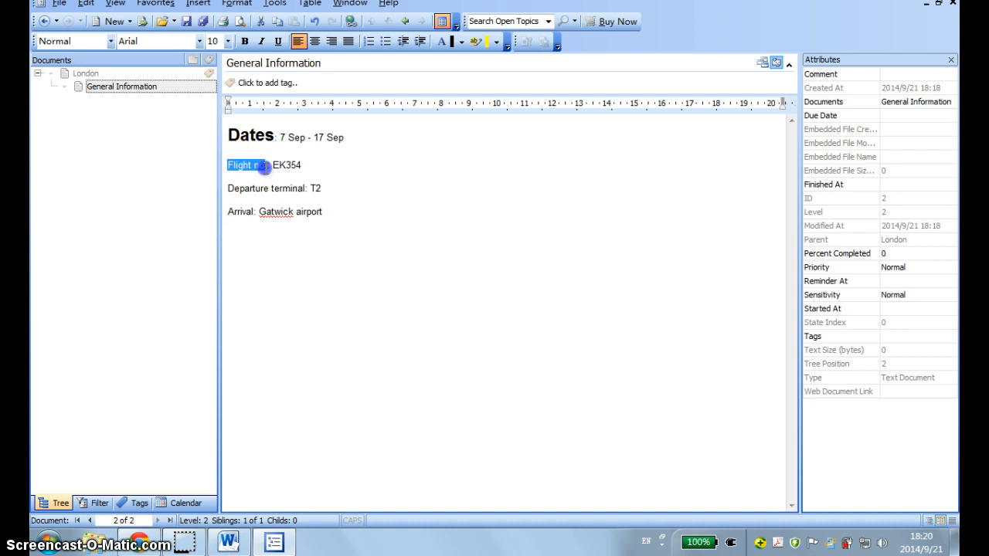
right_click(247, 163)
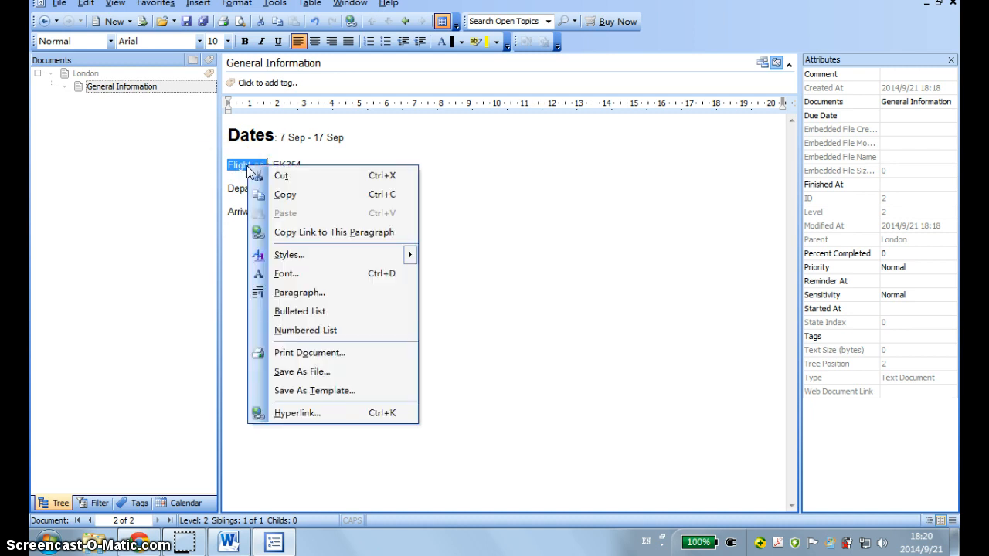
left_click(289, 254)
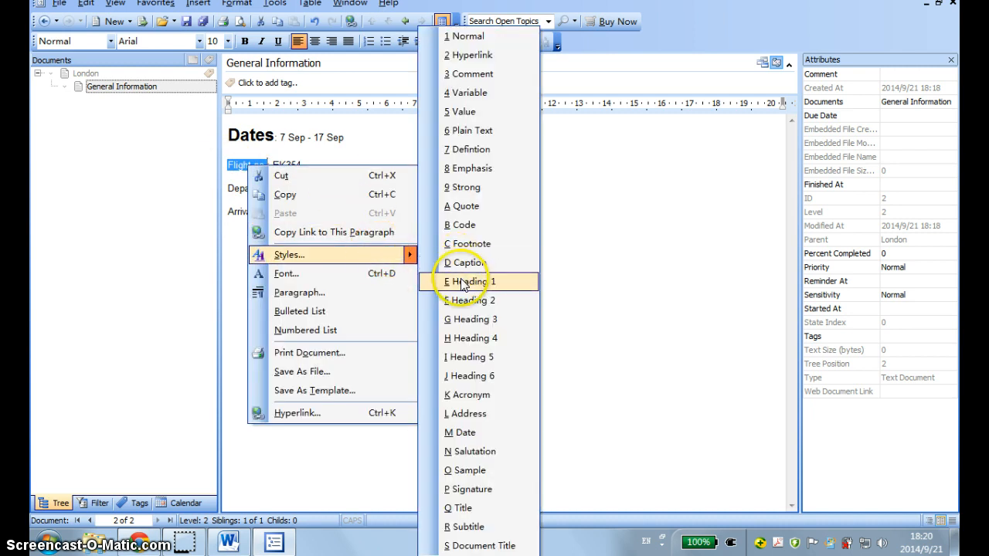
left_click(466, 281)
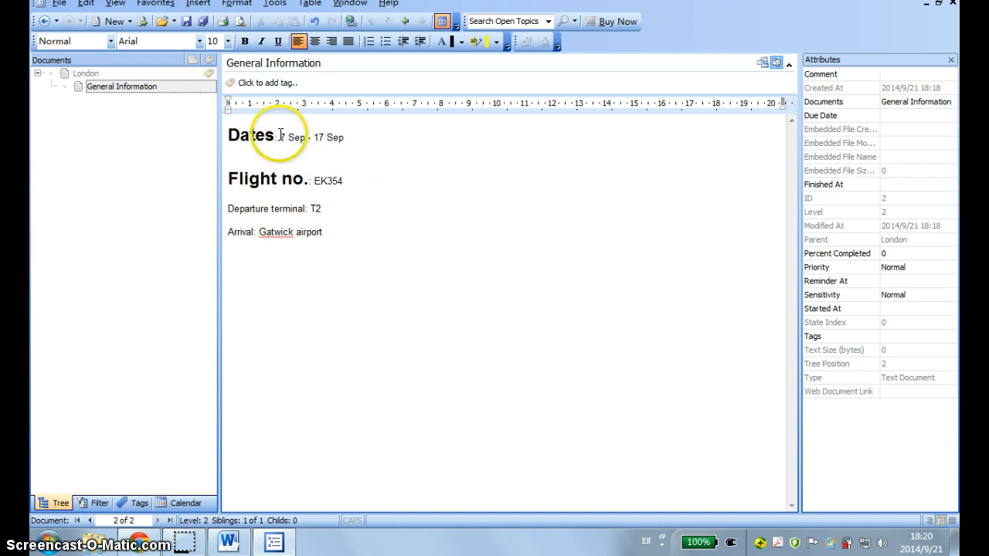
Set the '7 Sep - 17 Sep' date range in the Blackadder ITC script font.
right_click(309, 136)
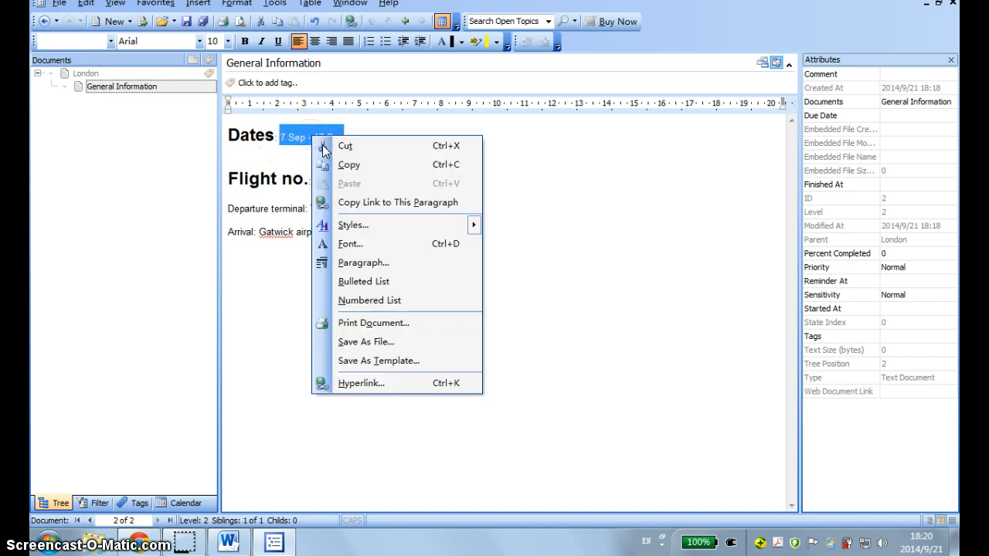
left_click(395, 247)
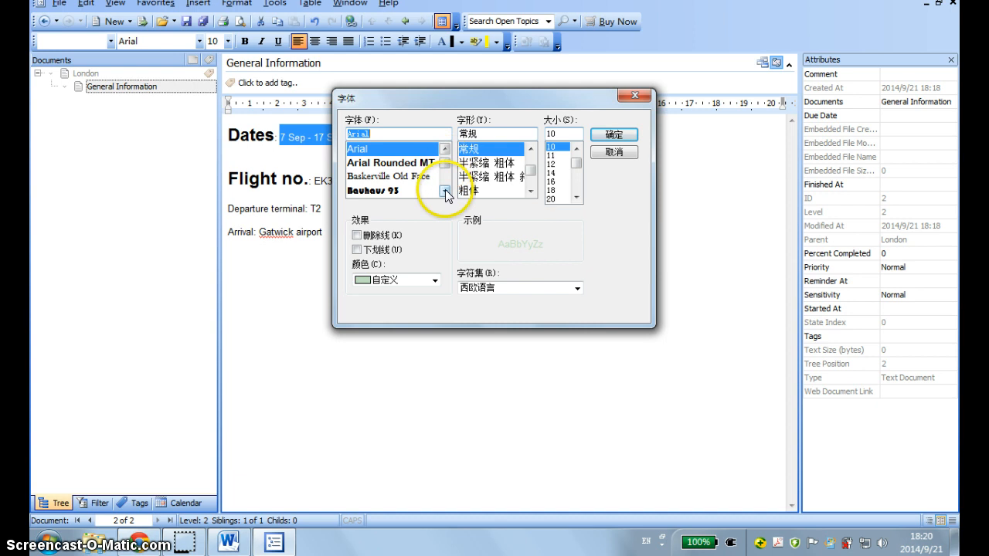
scroll("down", 3)
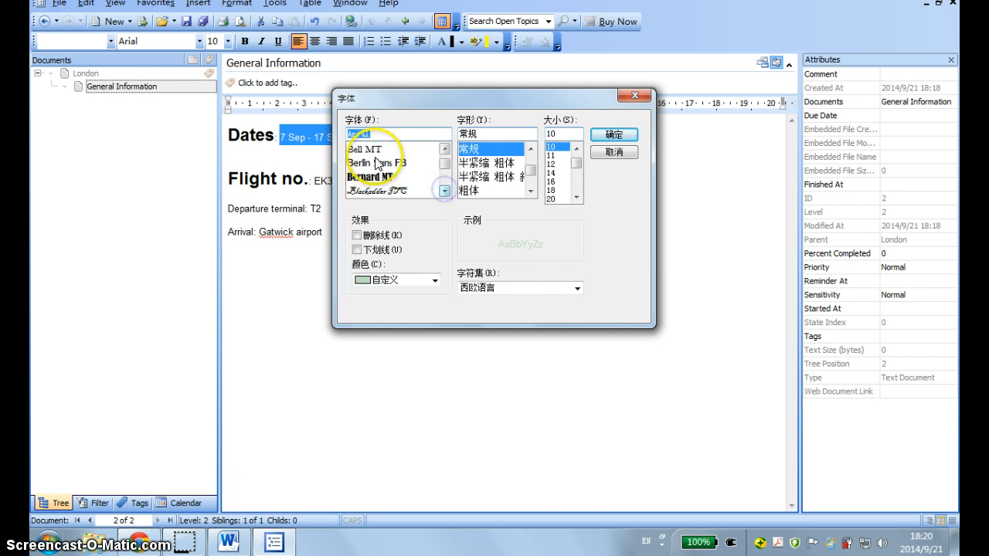
left_click(390, 192)
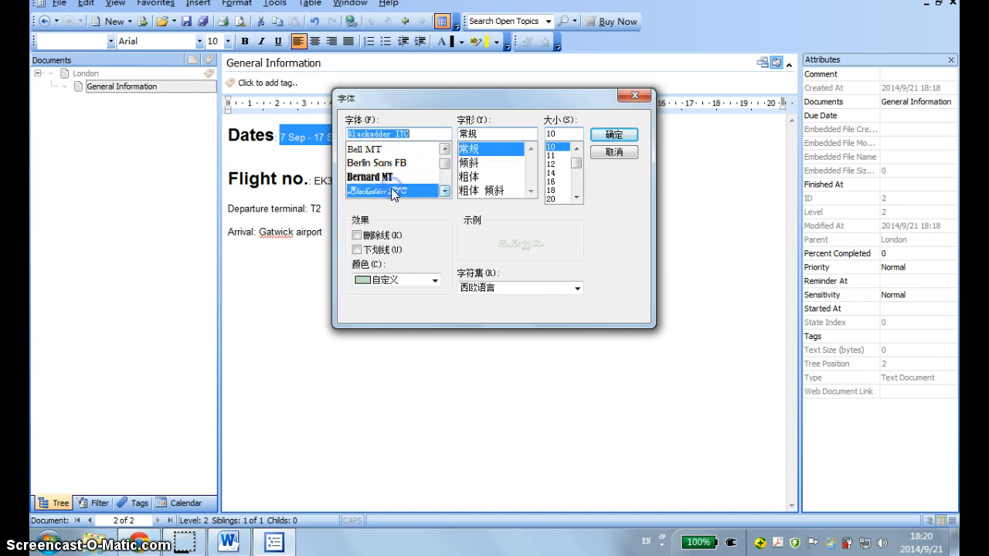
left_click(613, 133)
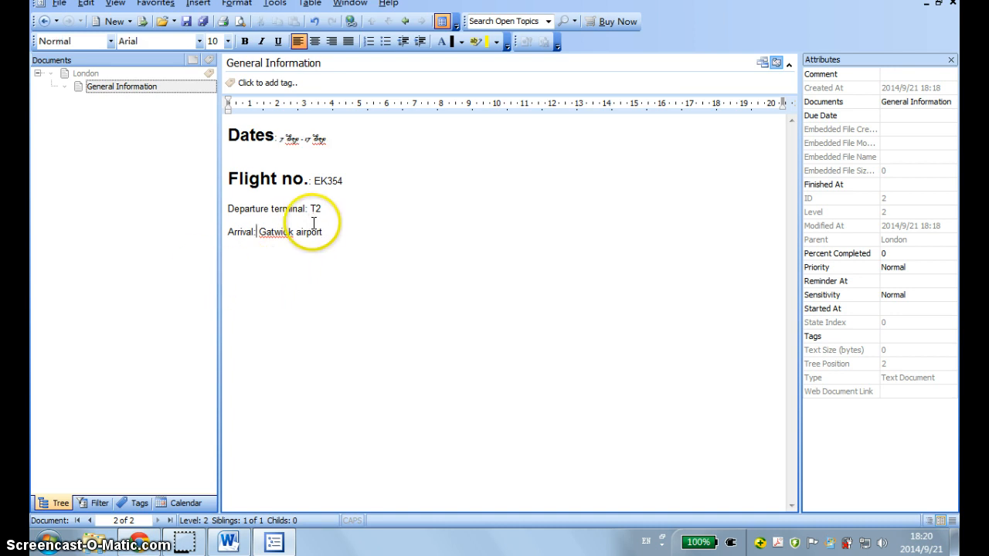
mouse_move(357, 207)
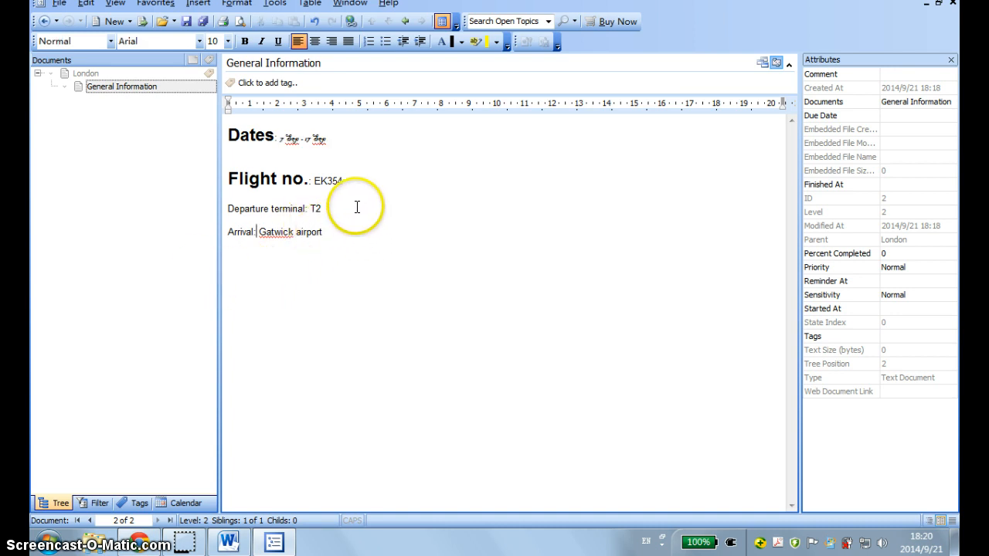
mouse_move(403, 216)
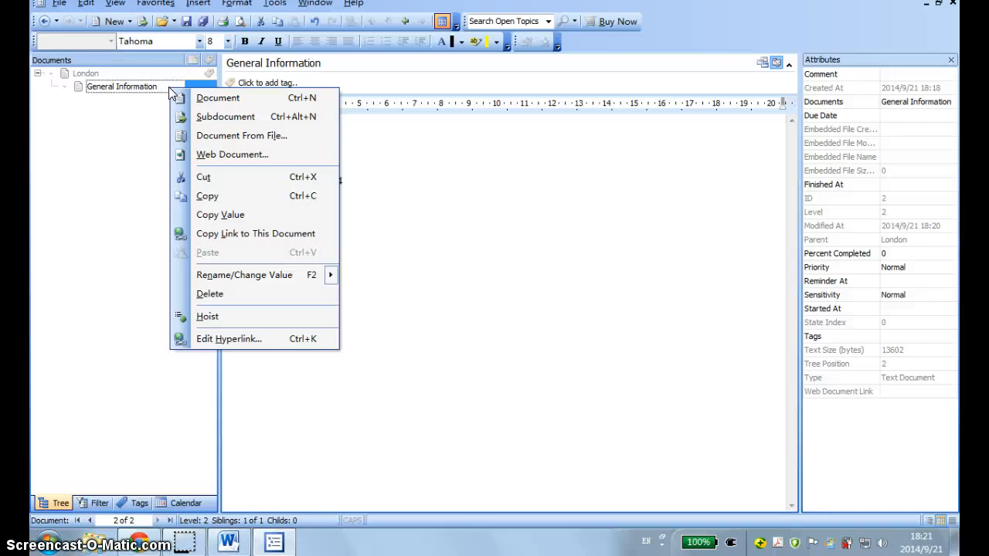
mouse_move(179, 102)
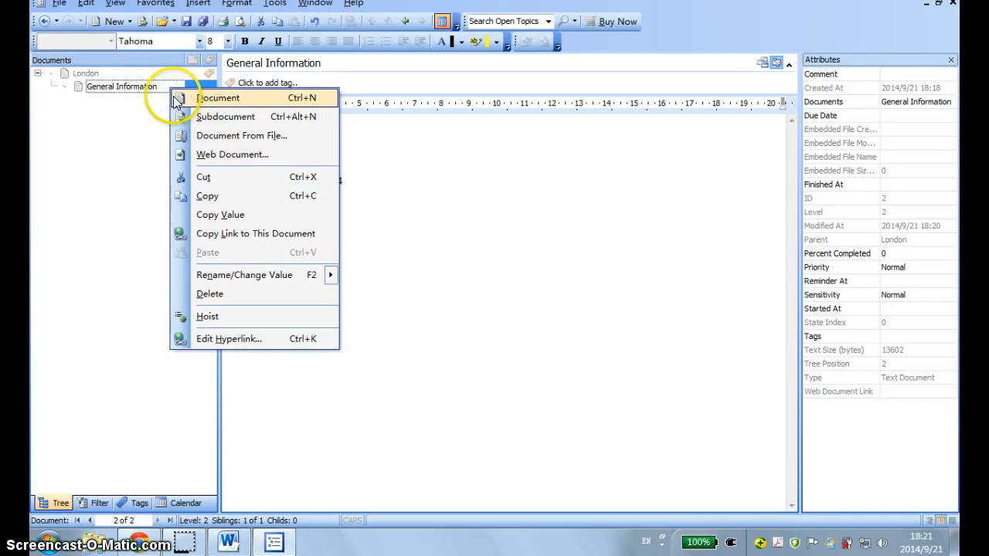
mouse_move(200, 106)
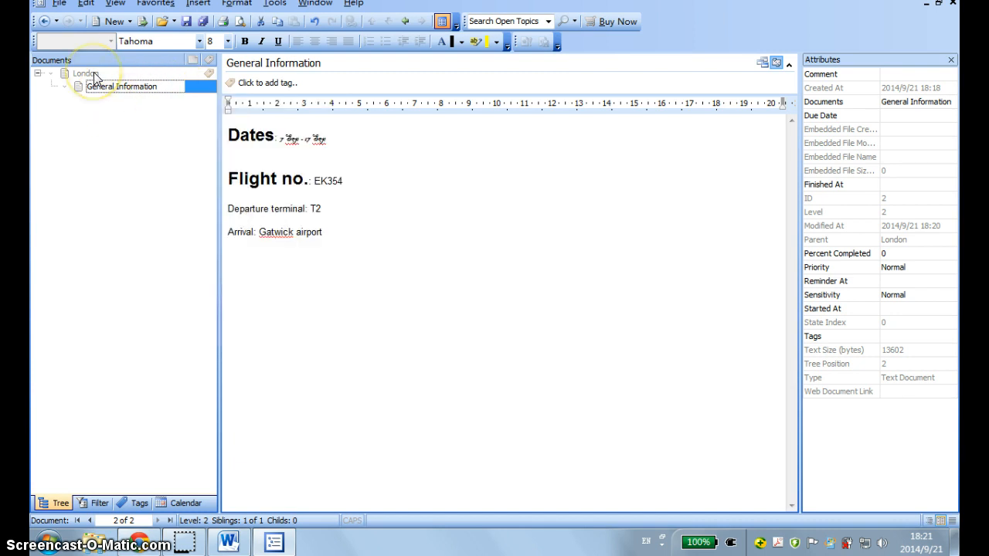
Add a new document named 'Programs' under London.
right_click(85, 74)
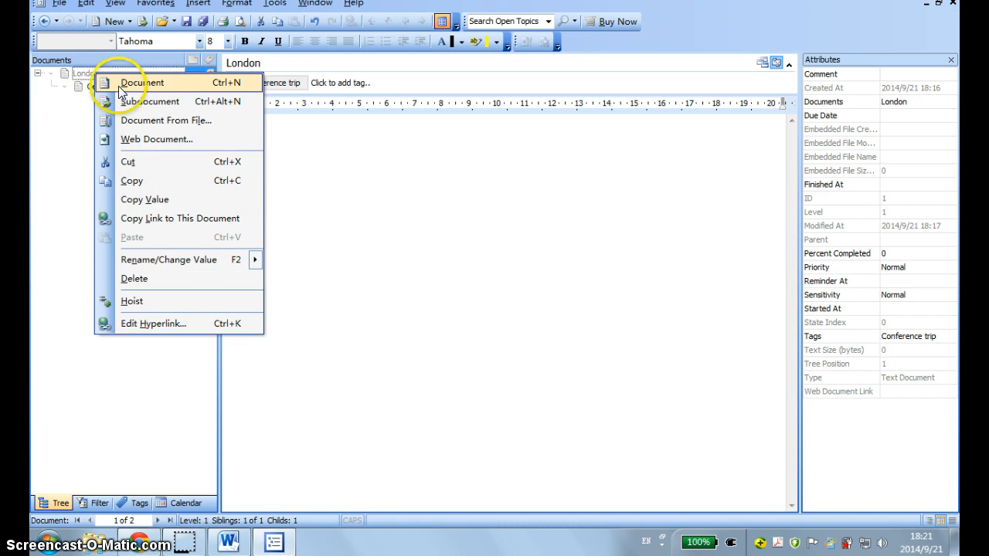
mouse_move(127, 102)
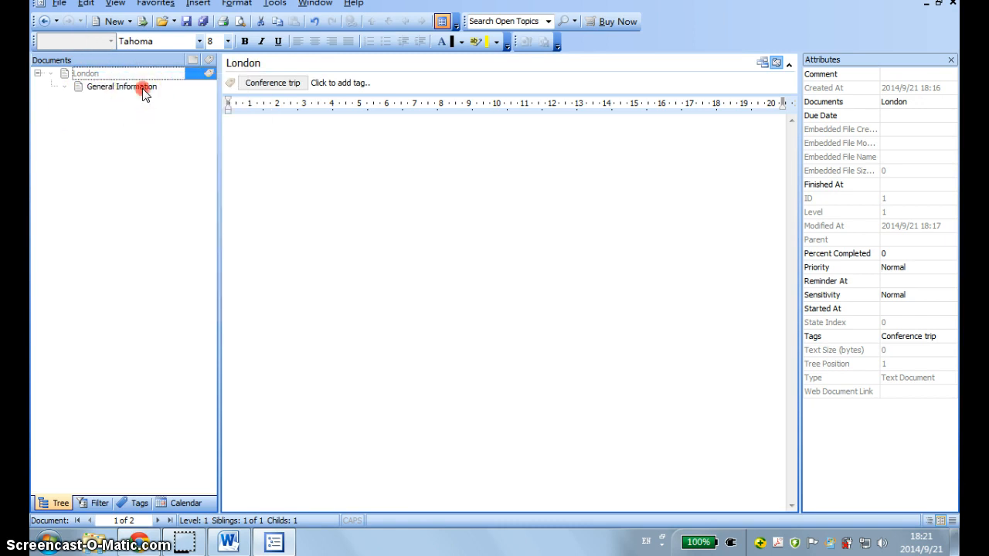
left_click(105, 21)
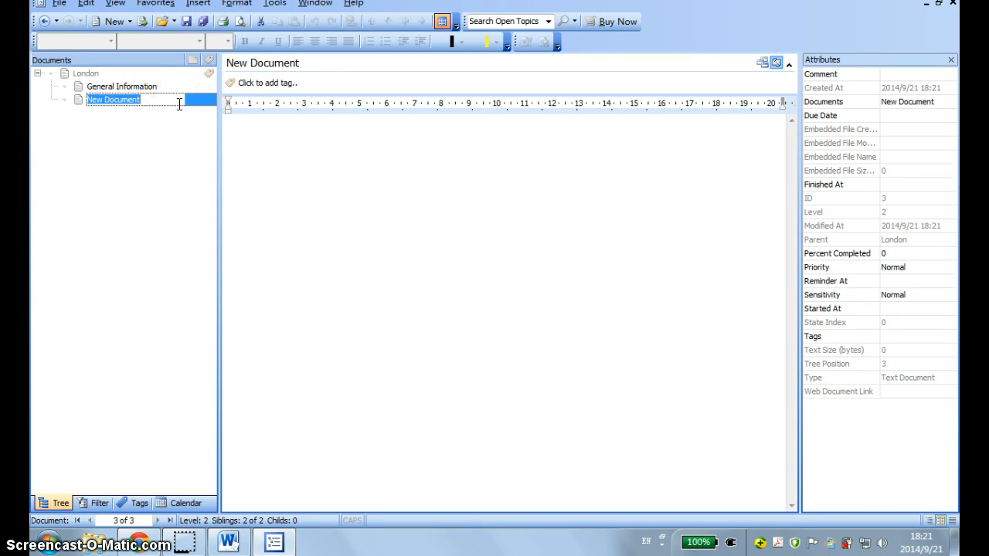
type("Programs")
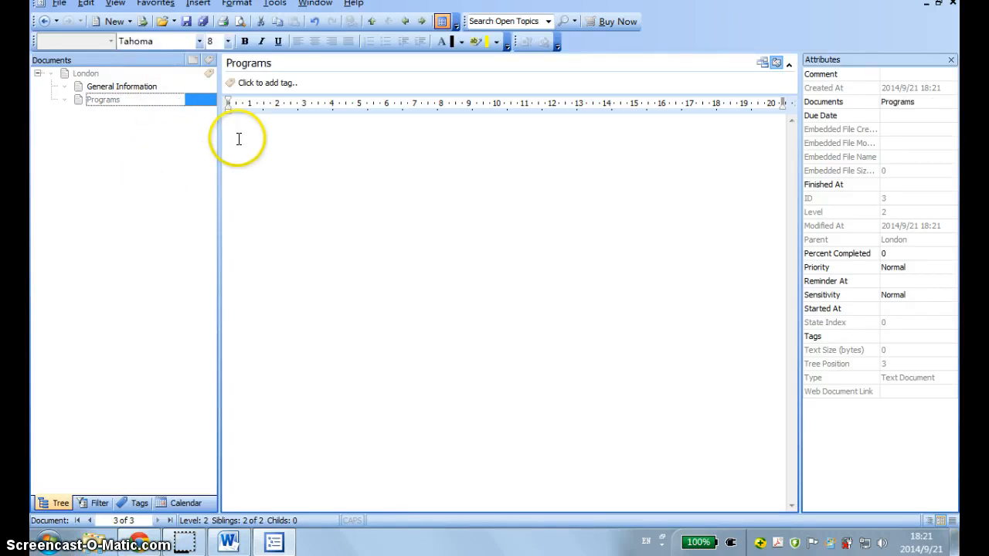
mouse_move(296, 167)
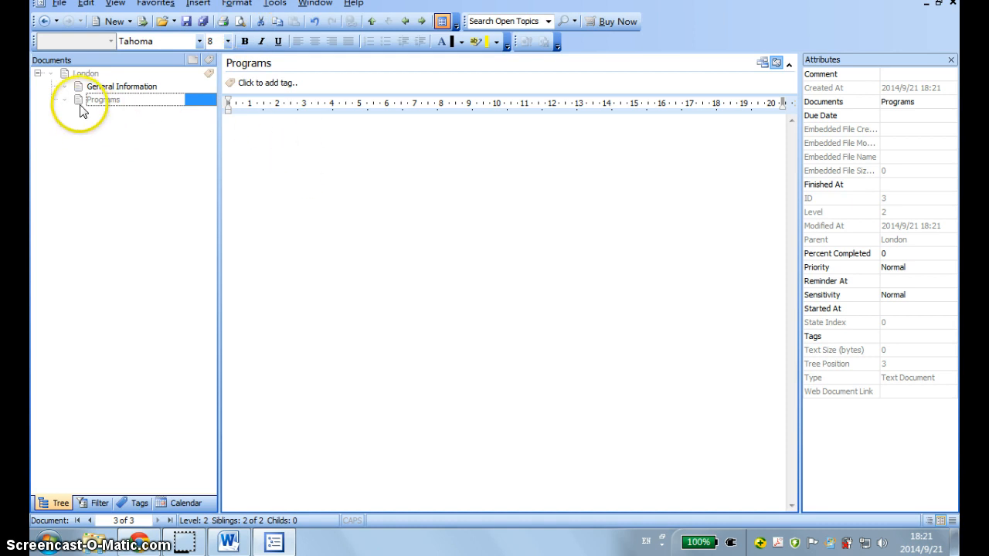
right_click(101, 99)
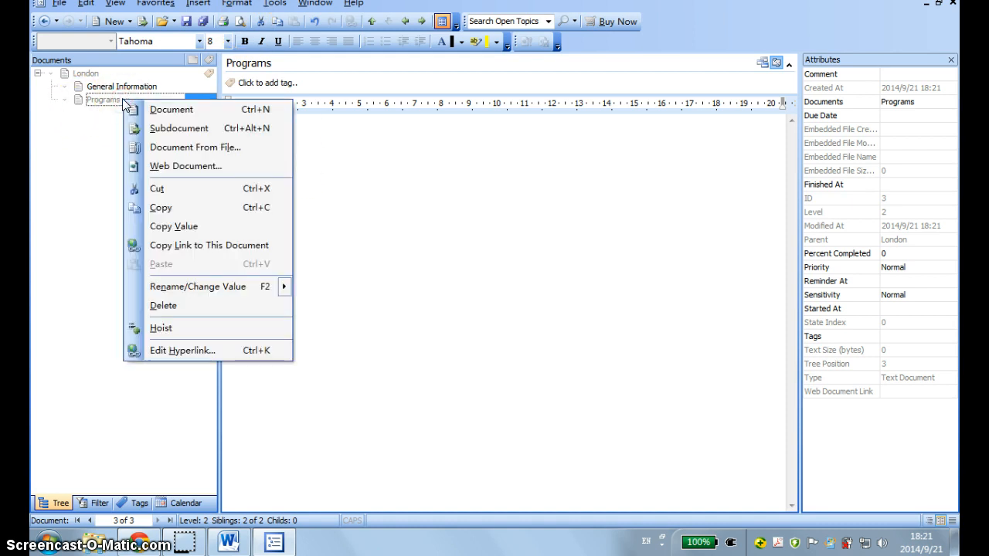
mouse_move(176, 171)
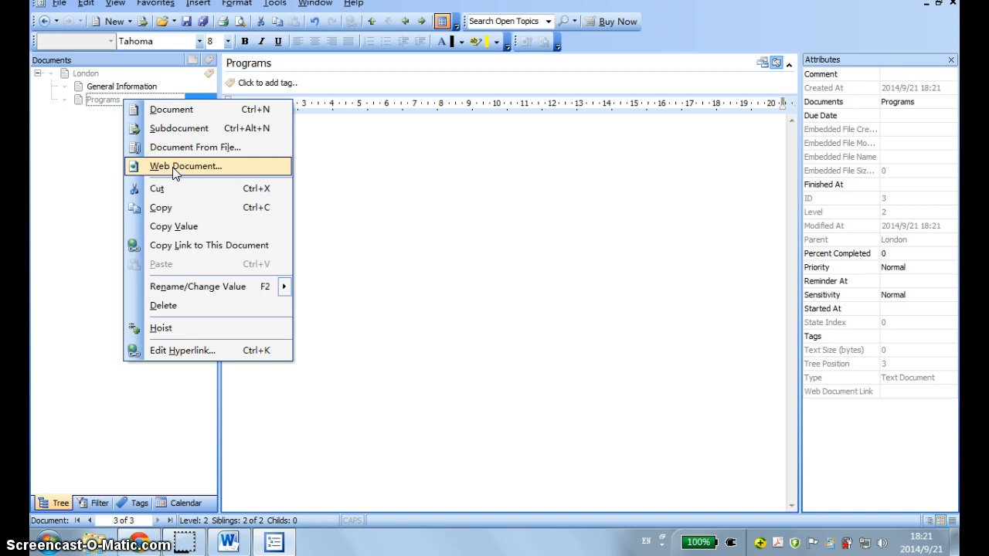
left_click(184, 167)
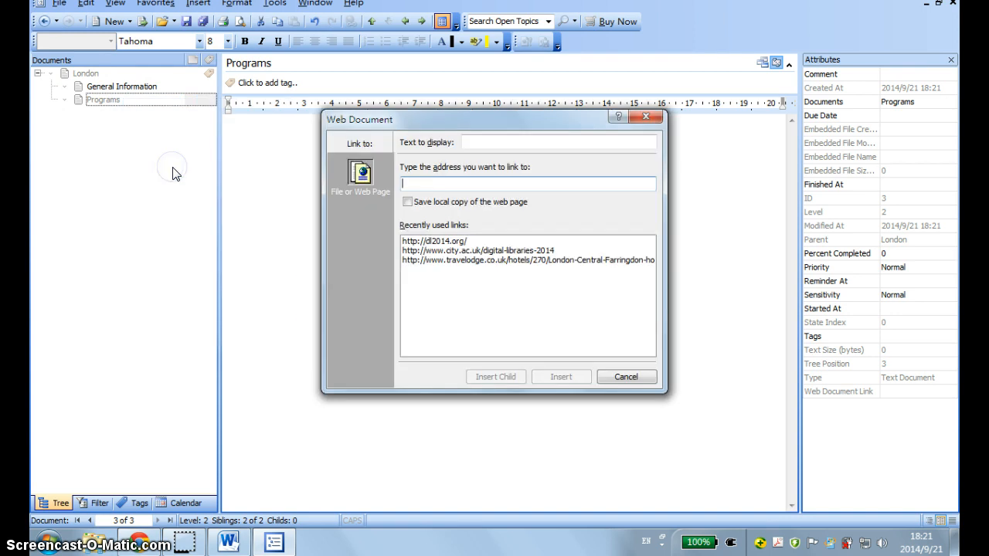
mouse_move(192, 167)
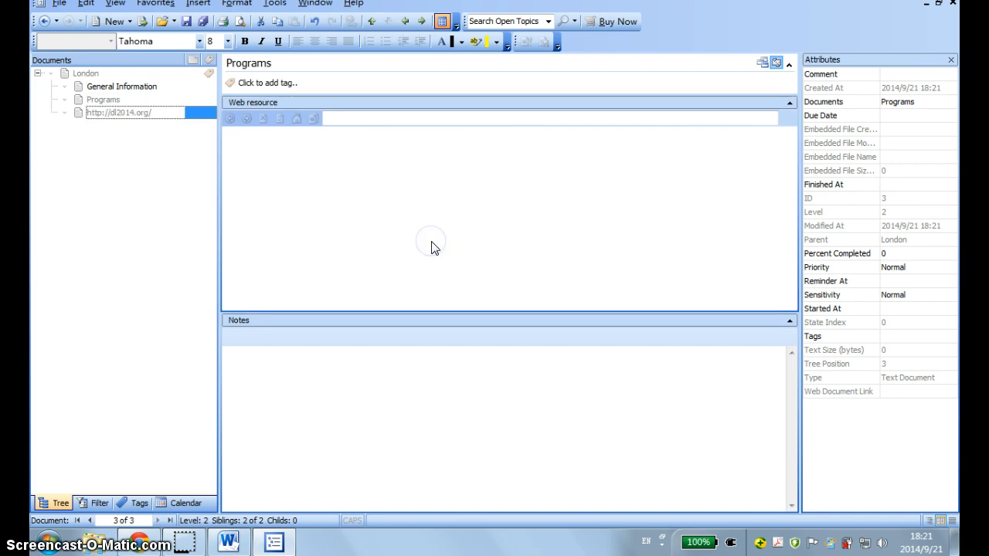
left_click(121, 112)
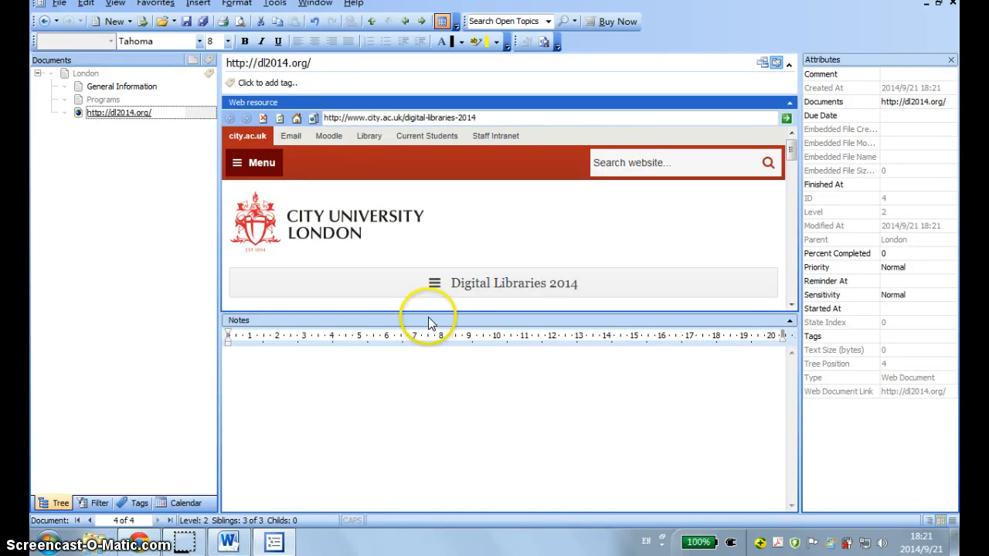
mouse_move(130, 192)
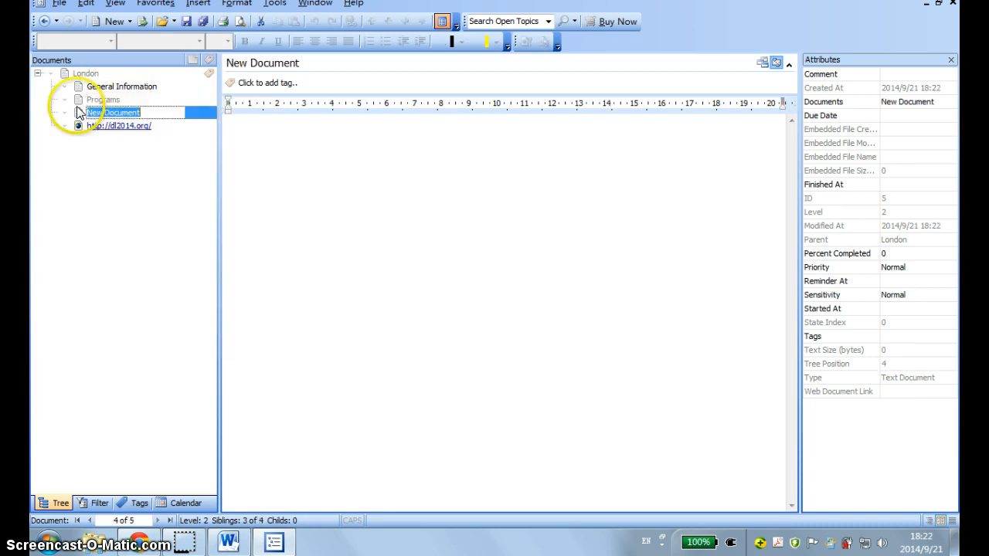
Name the new document 'Accommodation'.
type("Accommodation")
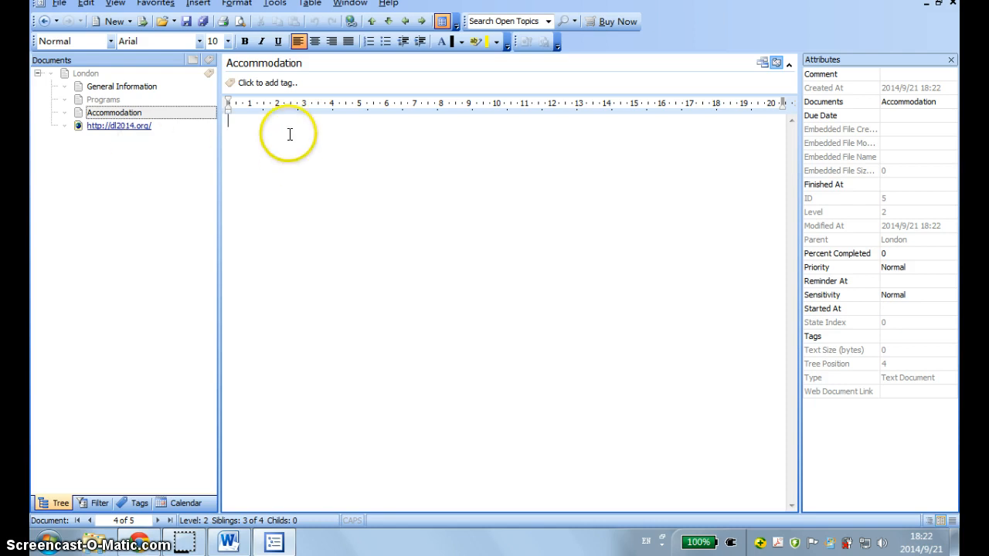
mouse_move(139, 547)
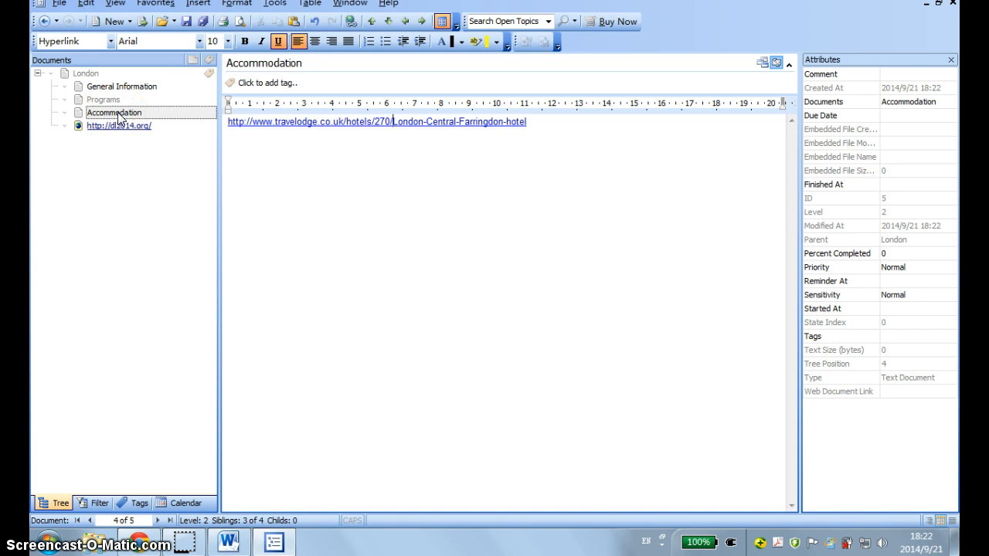
Add an empty document named 'Sightseeing' after Accommodation under London.
right_click(114, 111)
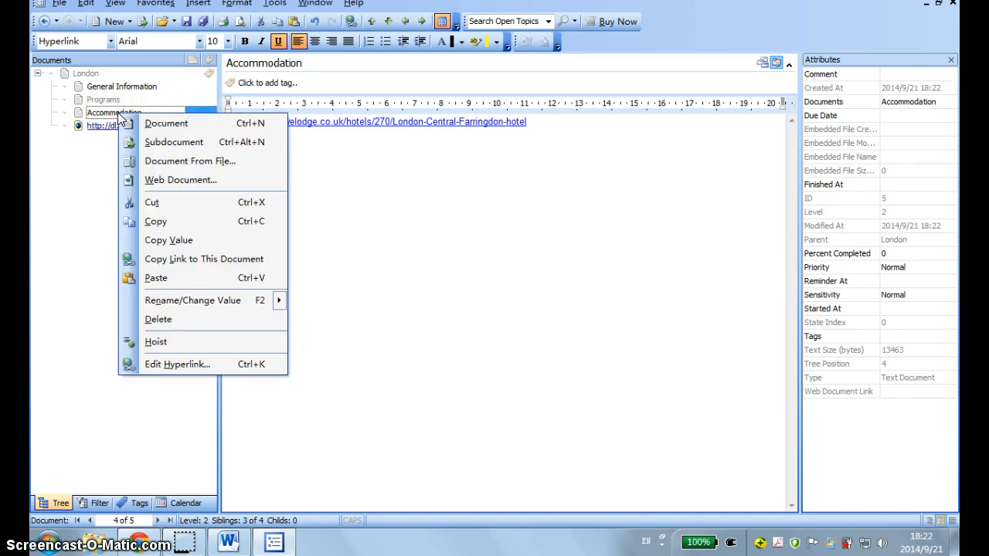
left_click(167, 123)
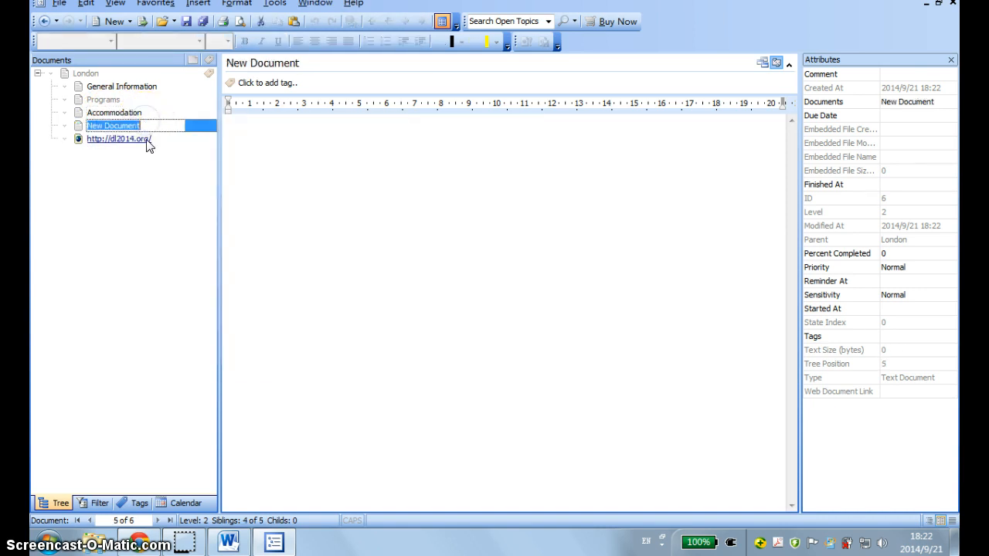
type("Sightseeing")
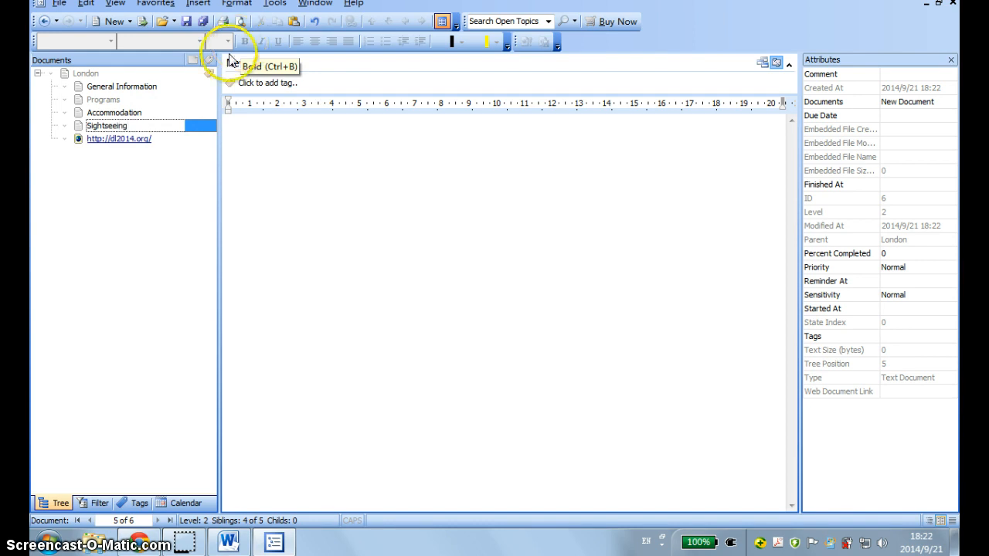
left_click(105, 125)
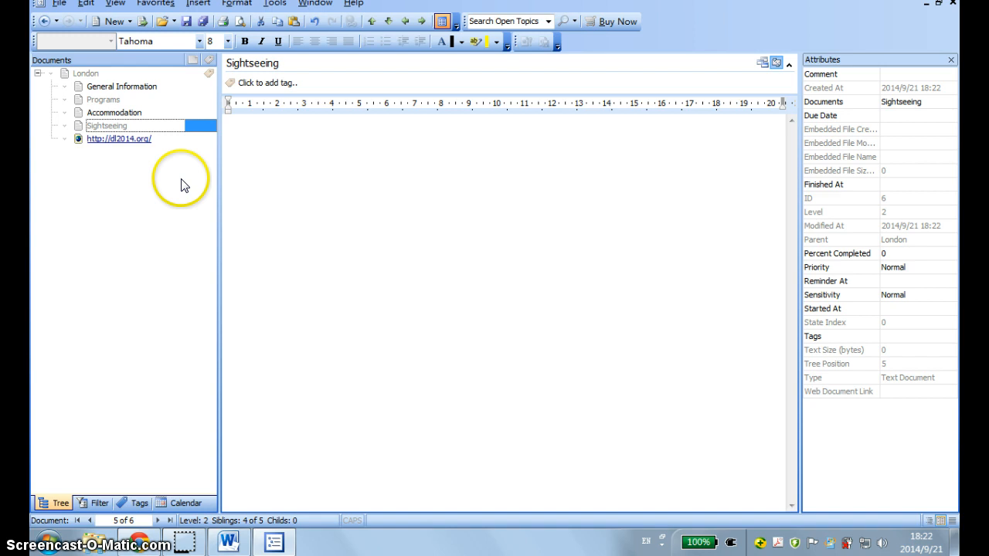
mouse_move(99, 102)
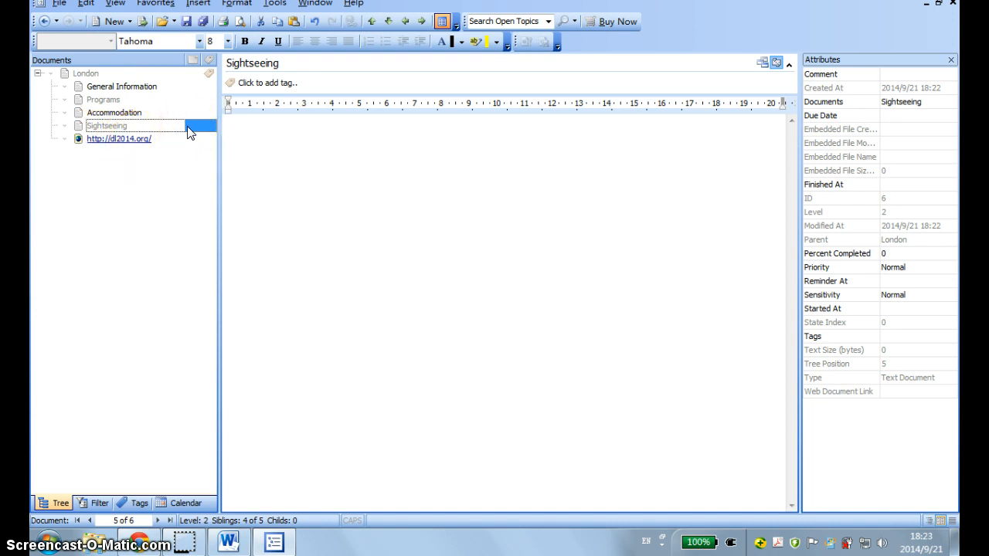
right_click(105, 125)
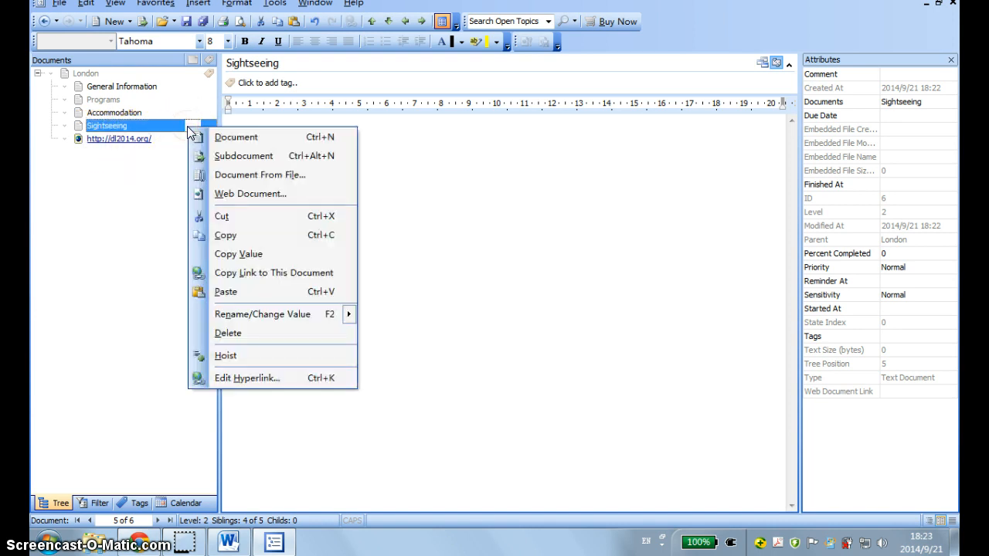
mouse_move(231, 183)
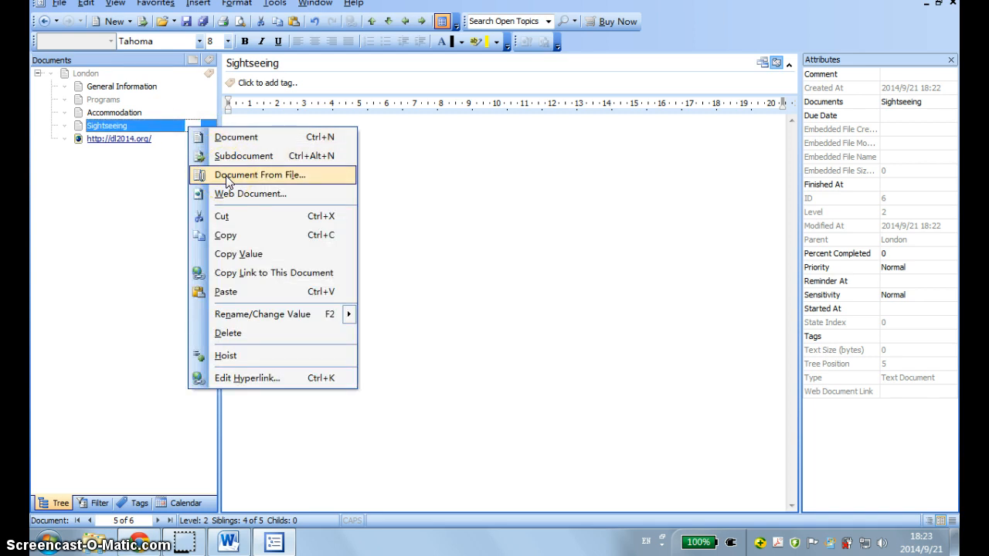
Embed MyInfo Demo.pdf and MyInfo Demo.docx from the Desktop as documents under London.
left_click(260, 175)
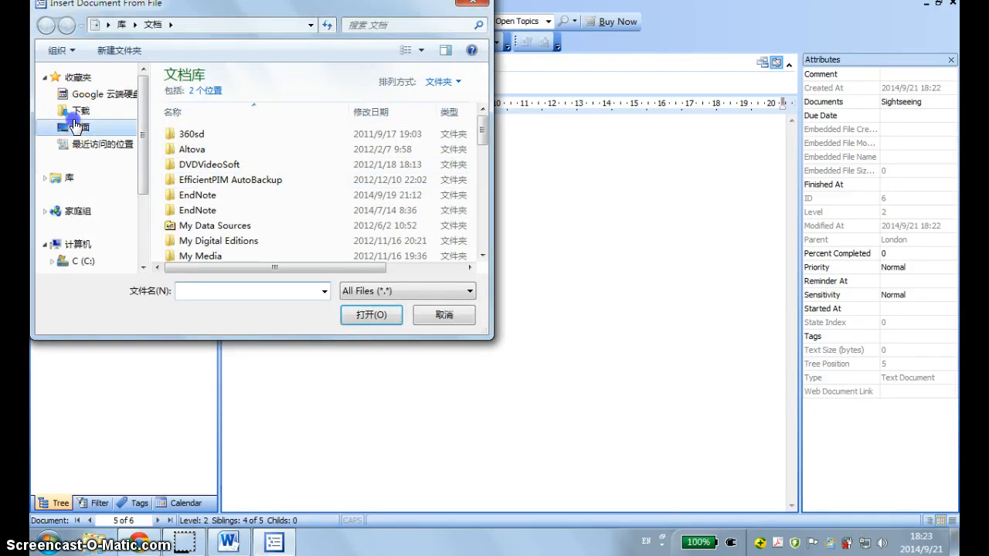
left_click(78, 127)
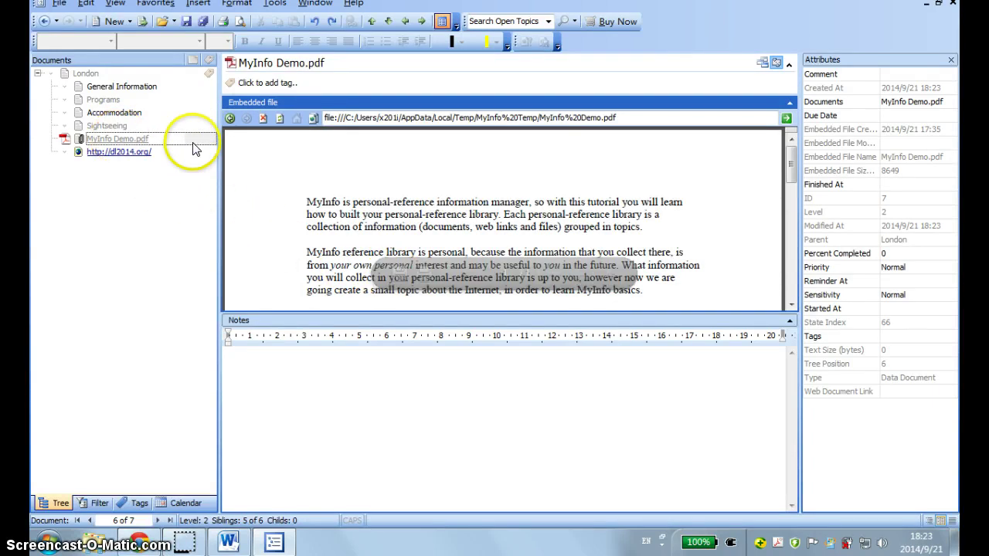
left_click(117, 139)
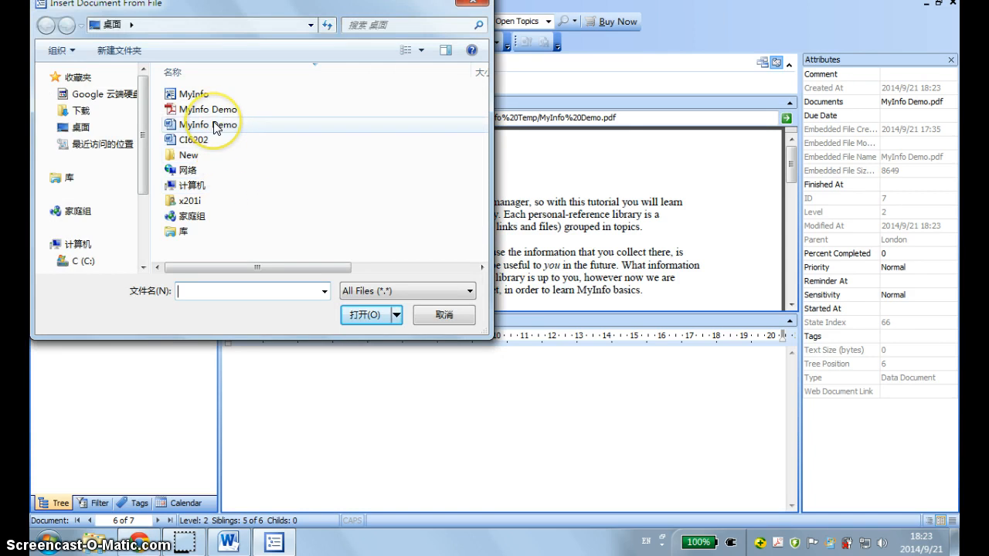
left_click(365, 316)
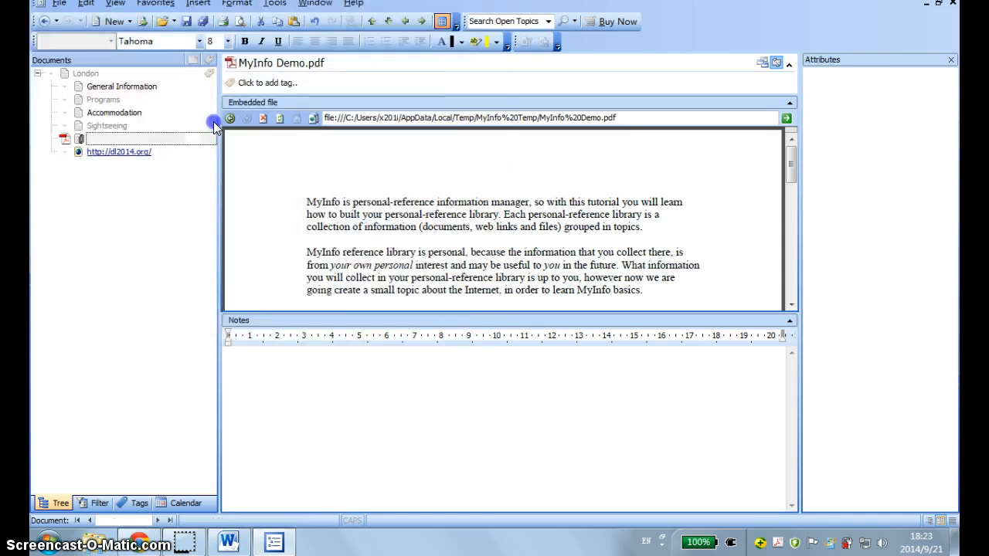
left_click(119, 152)
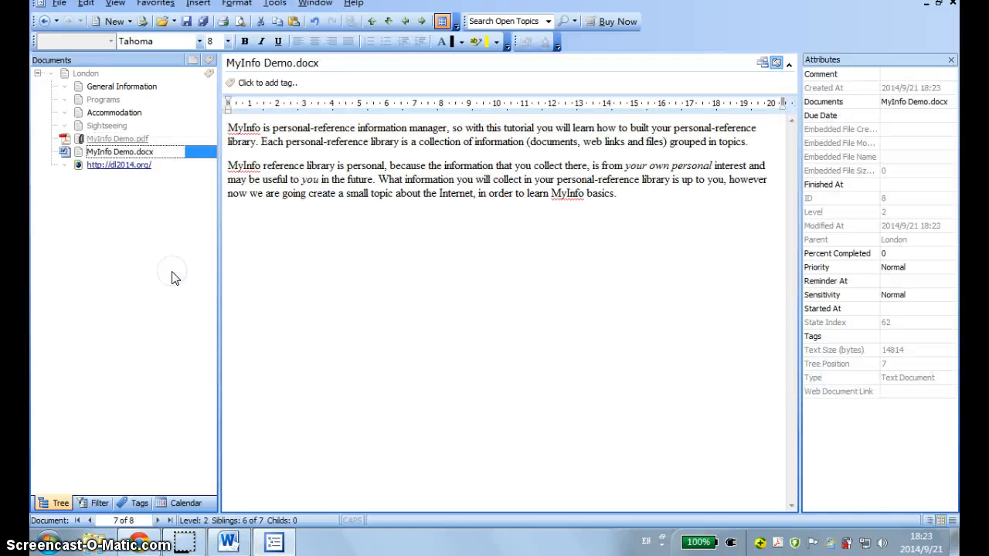
mouse_move(65, 151)
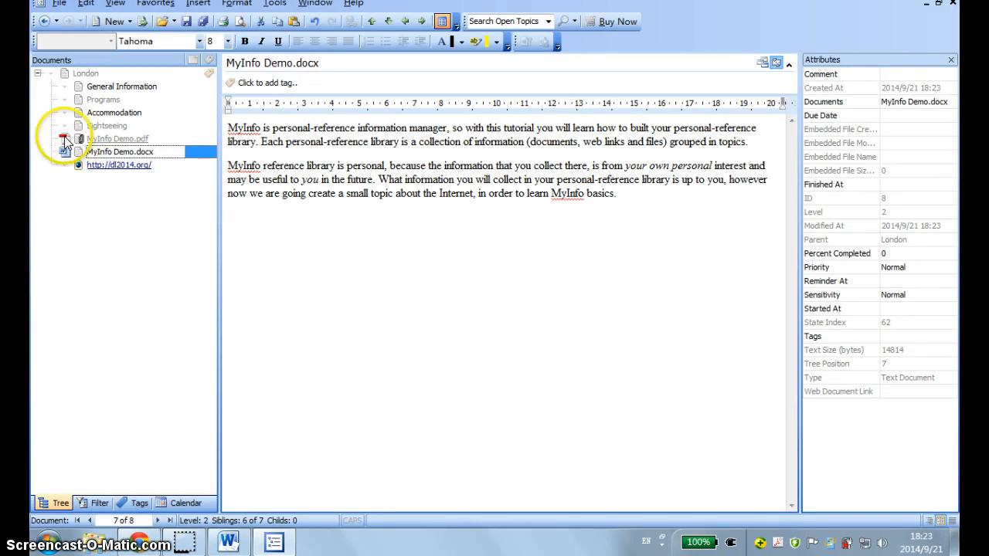
mouse_move(109, 169)
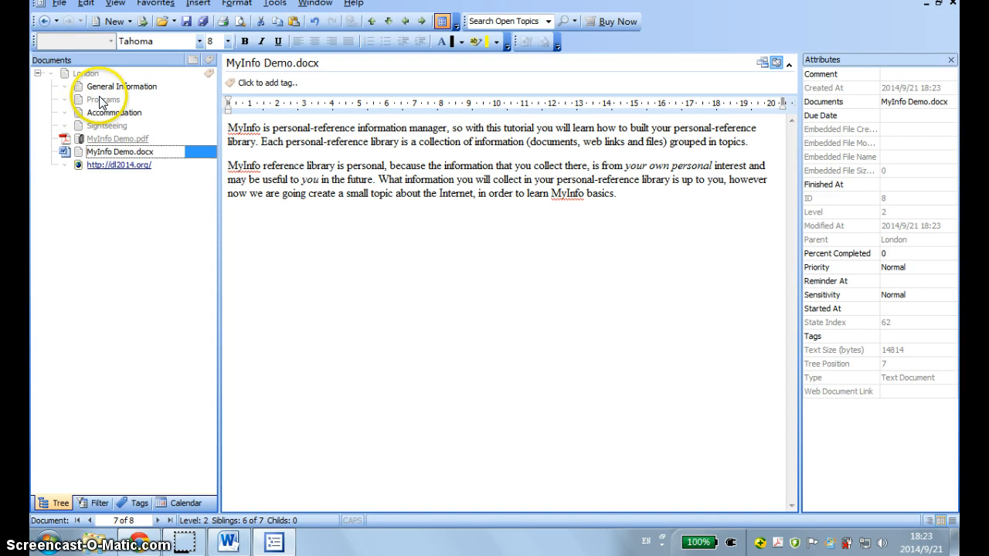
Add a subdocument named 'Presentations' inside Programs.
left_click(102, 98)
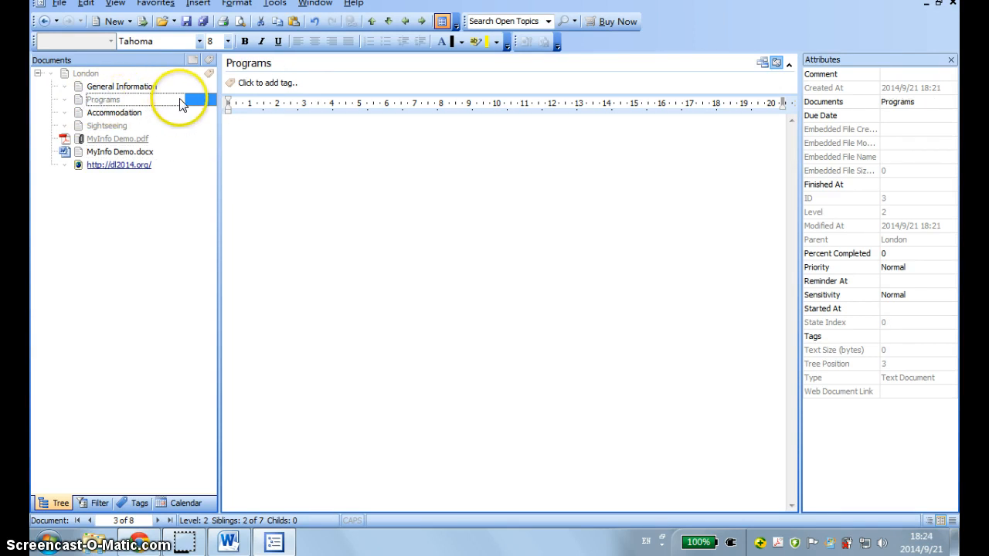
right_click(102, 99)
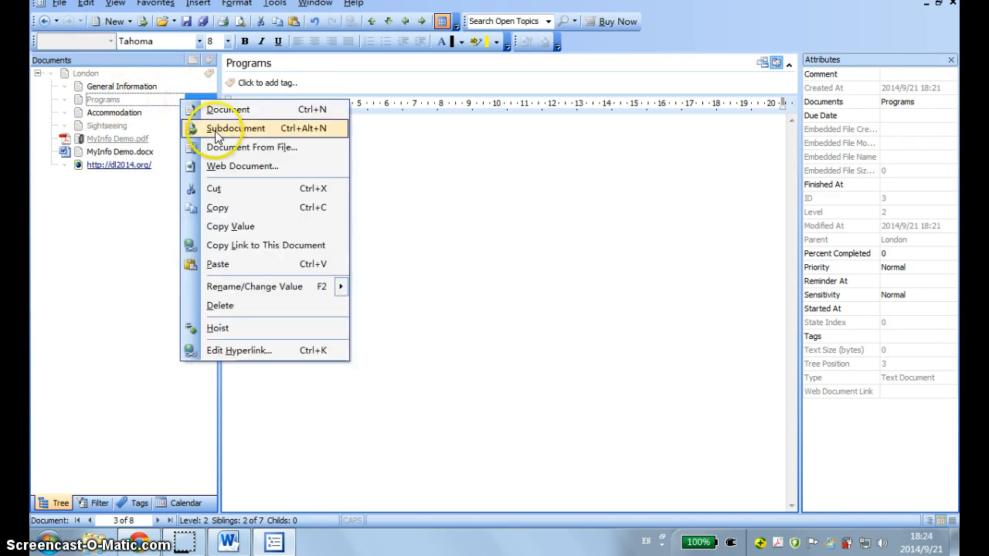
left_click(235, 129)
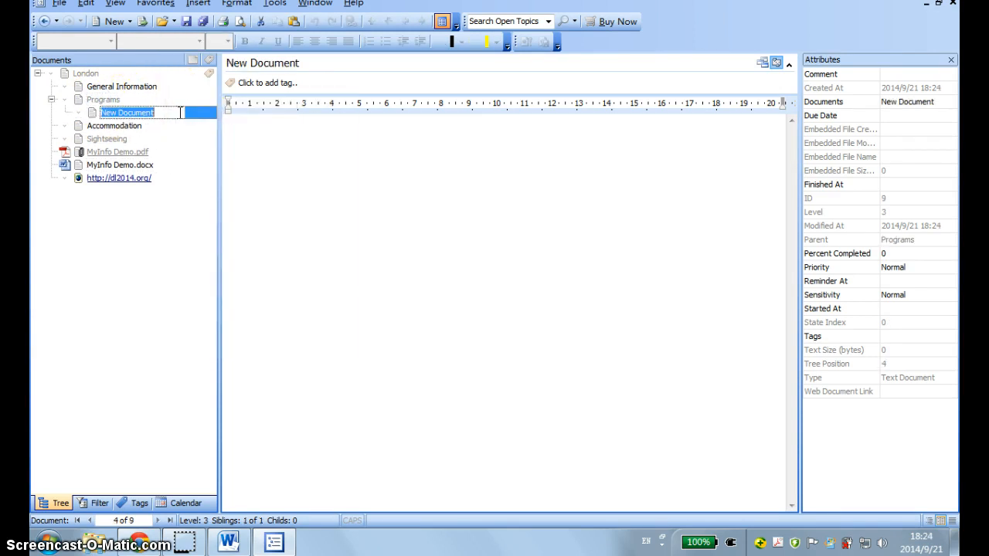
type("Present")
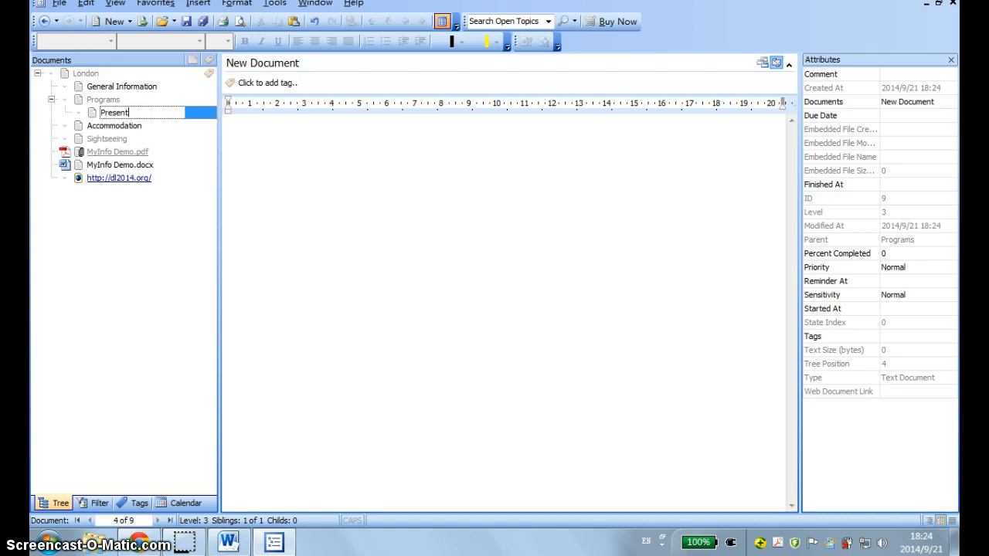
type("ations")
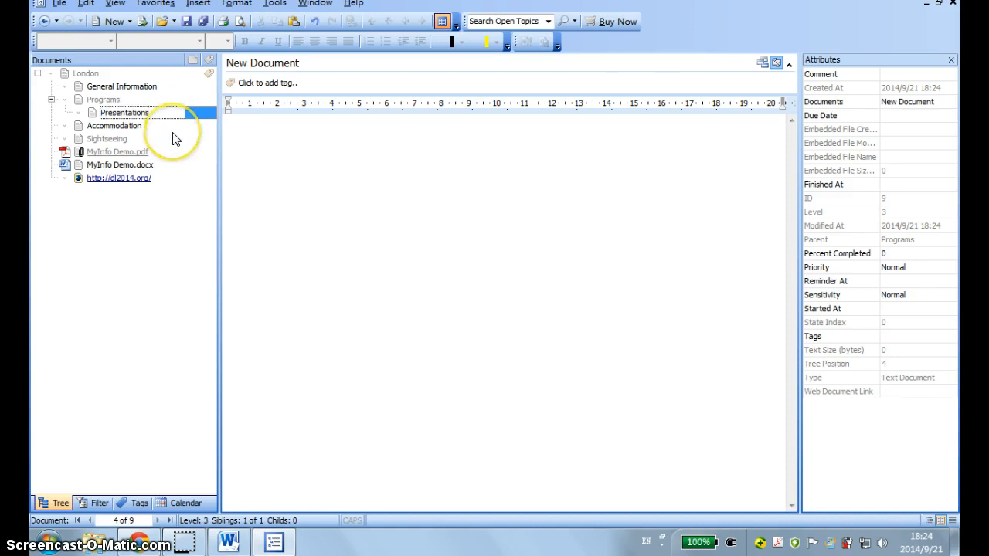
Add subdocuments 'Monday' and 'Thursday' under Presentations.
right_click(123, 113)
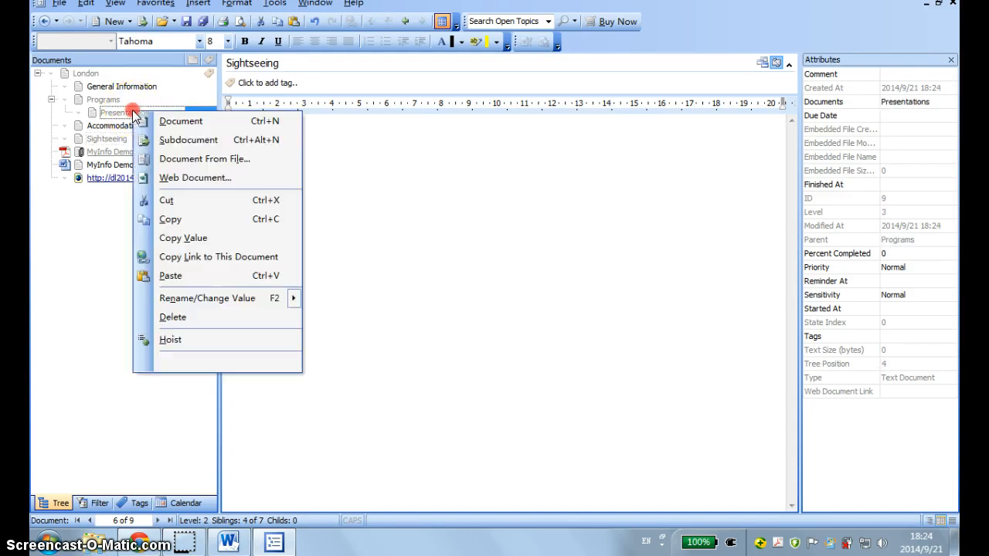
left_click(181, 120)
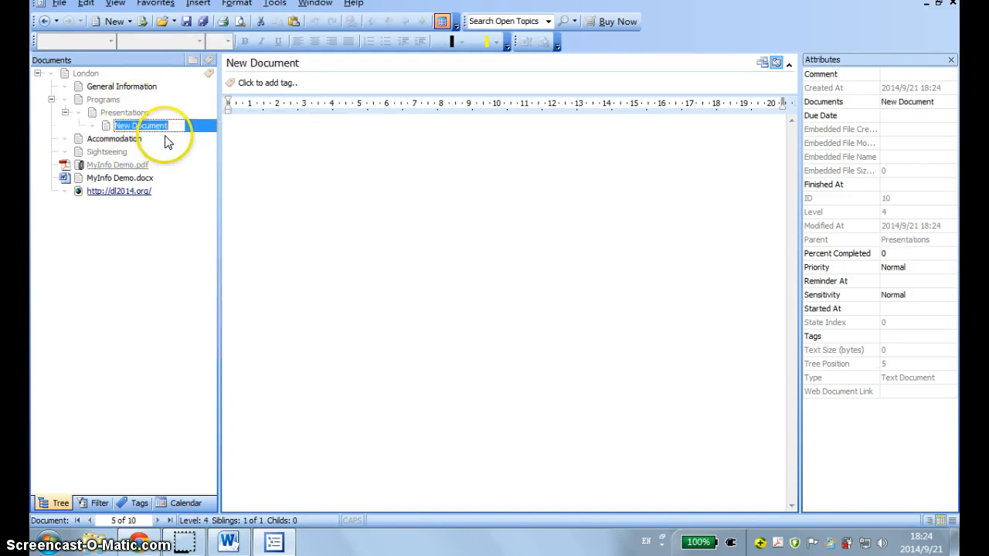
type("Monday")
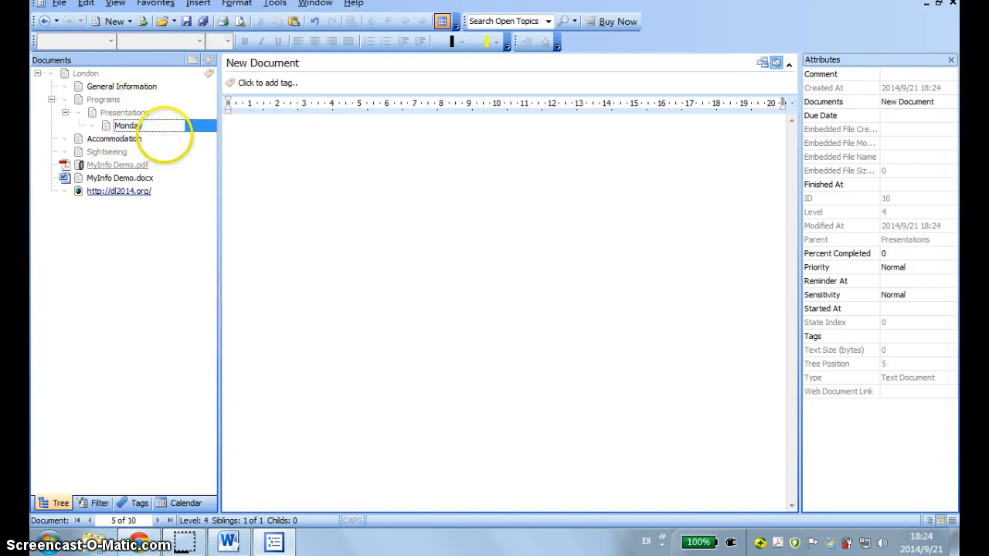
right_click(125, 125)
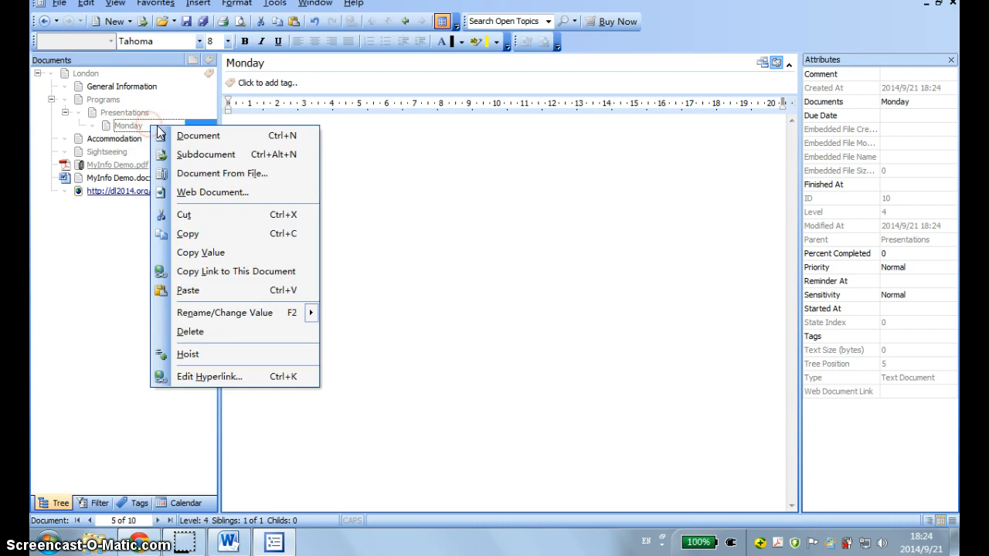
left_click(198, 136)
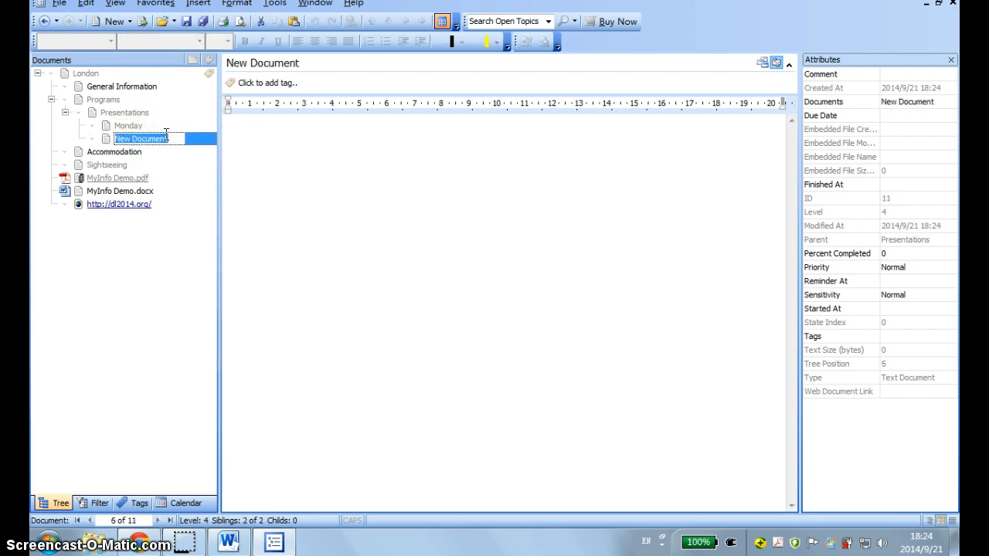
type("Thurs")
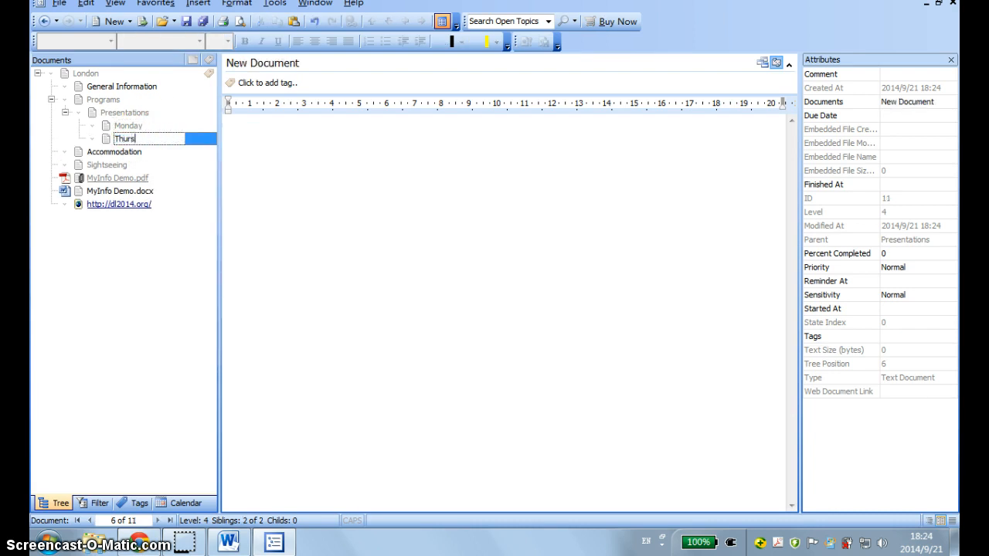
type("day")
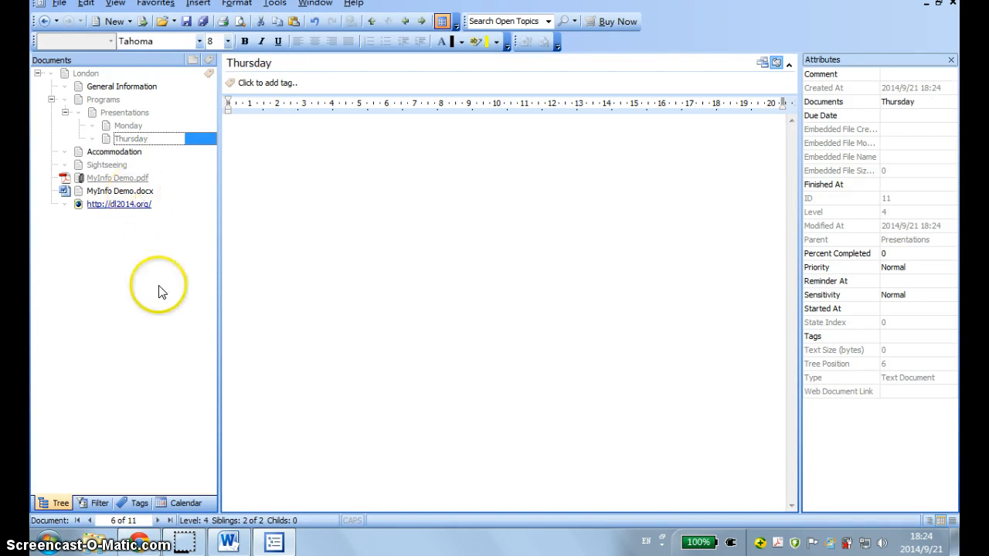
left_click(127, 125)
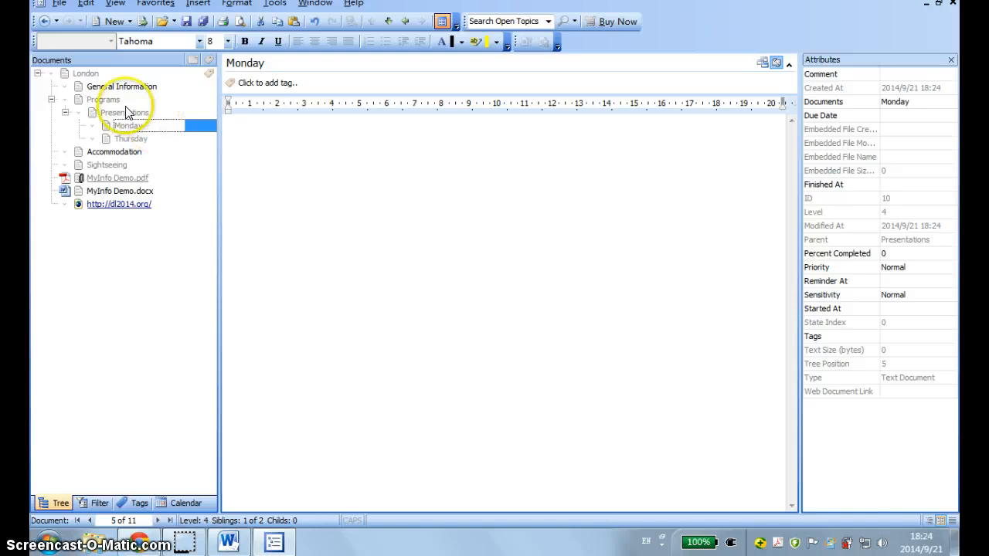
mouse_move(47, 199)
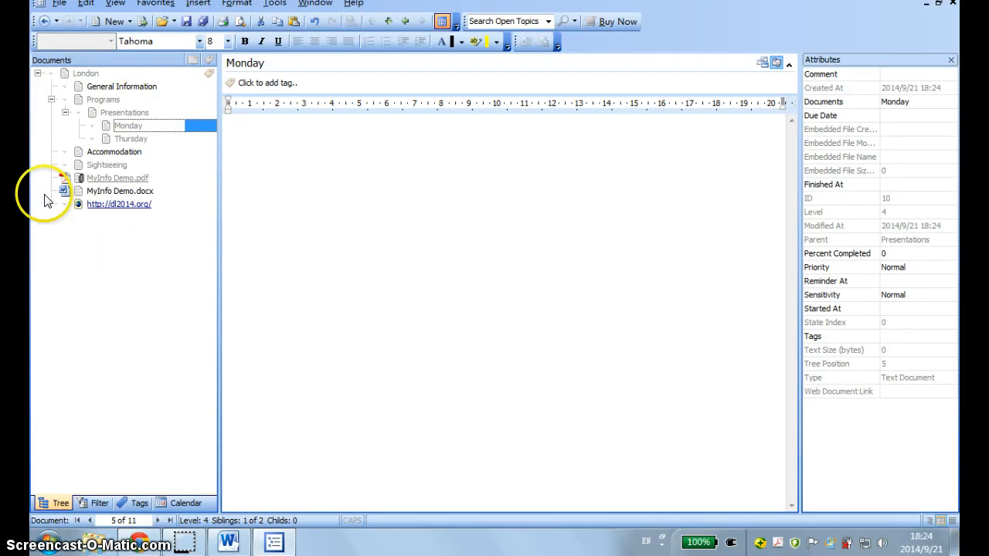
mouse_move(114, 247)
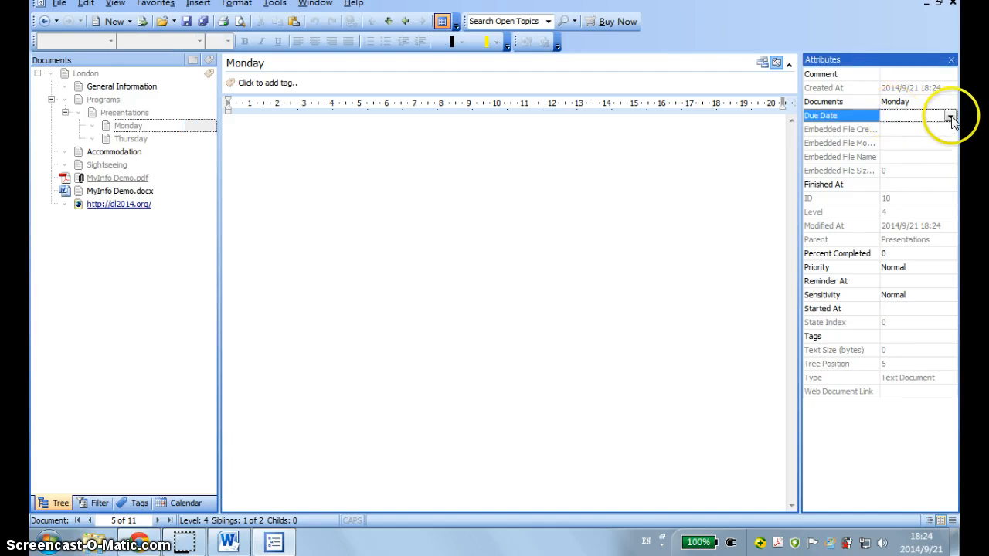
Make Monday a task due 23 Sept 2014 with a reminder on 22 Sept 2014.
left_click(950, 114)
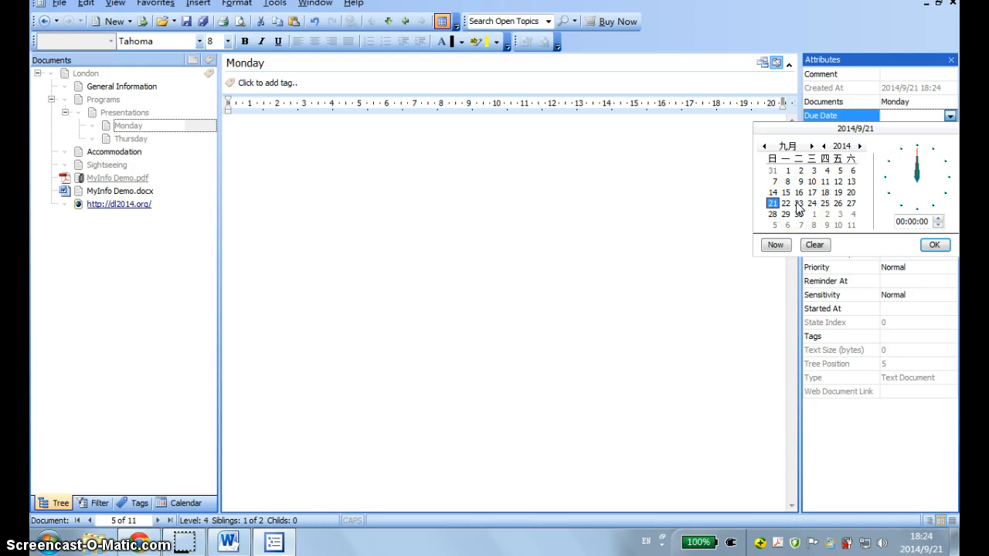
left_click(800, 202)
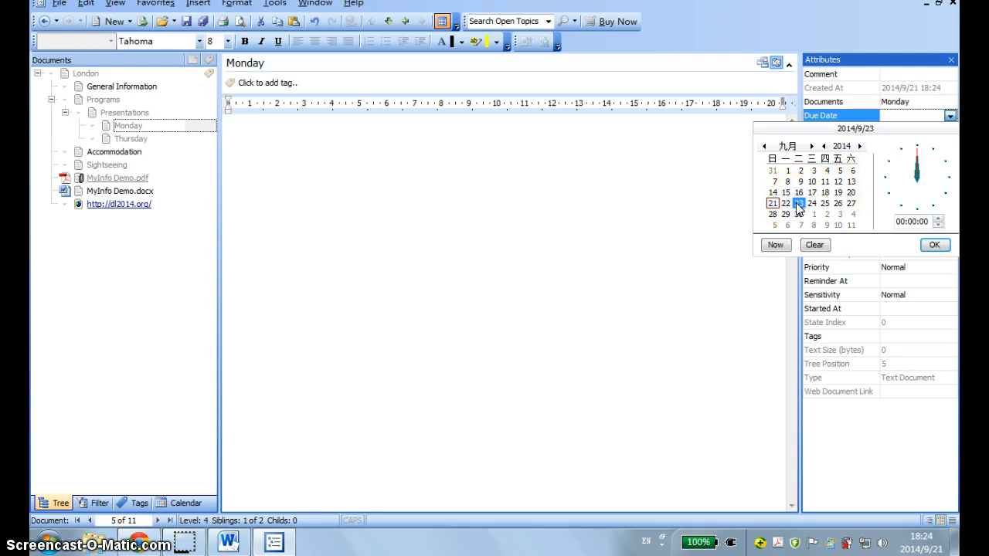
left_click(935, 246)
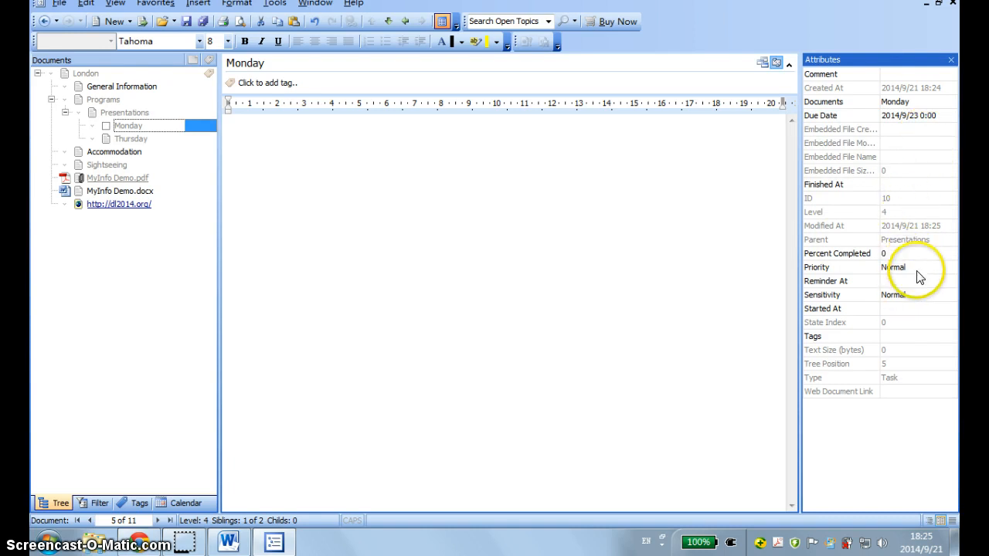
mouse_move(900, 280)
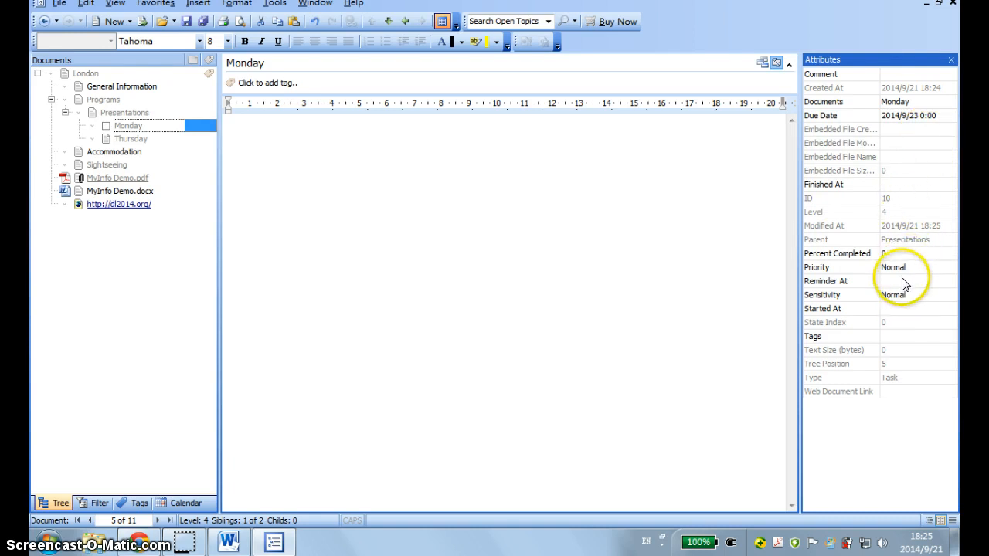
left_click(949, 281)
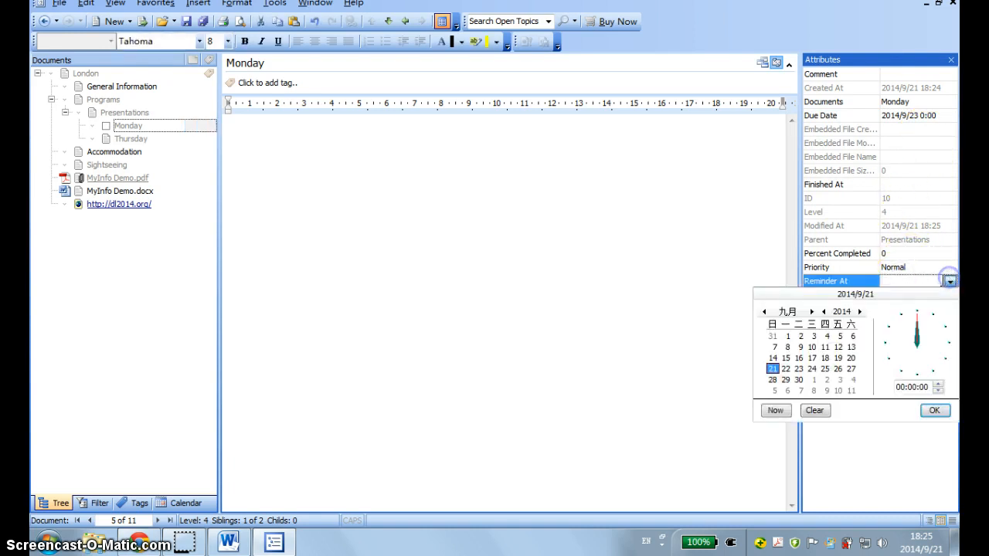
left_click(785, 368)
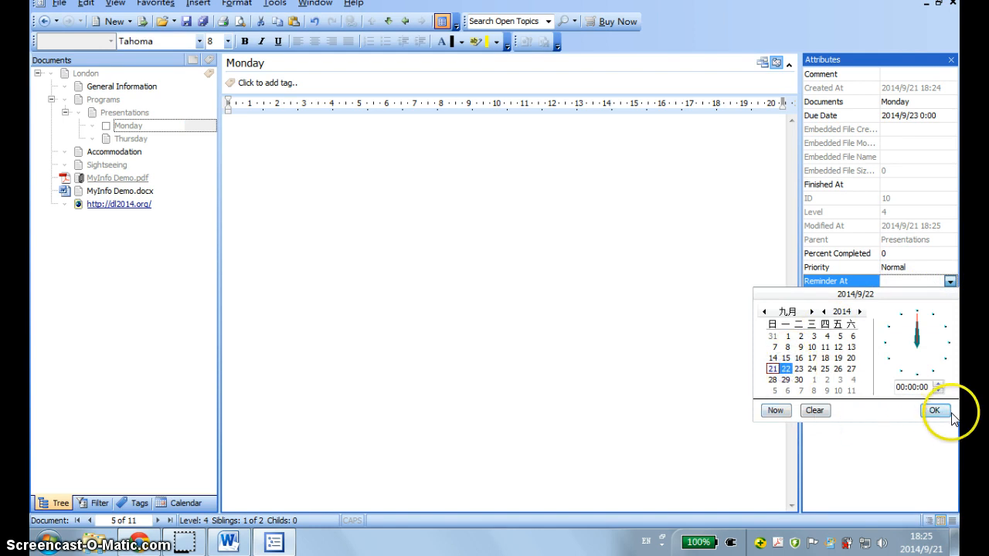
left_click(936, 411)
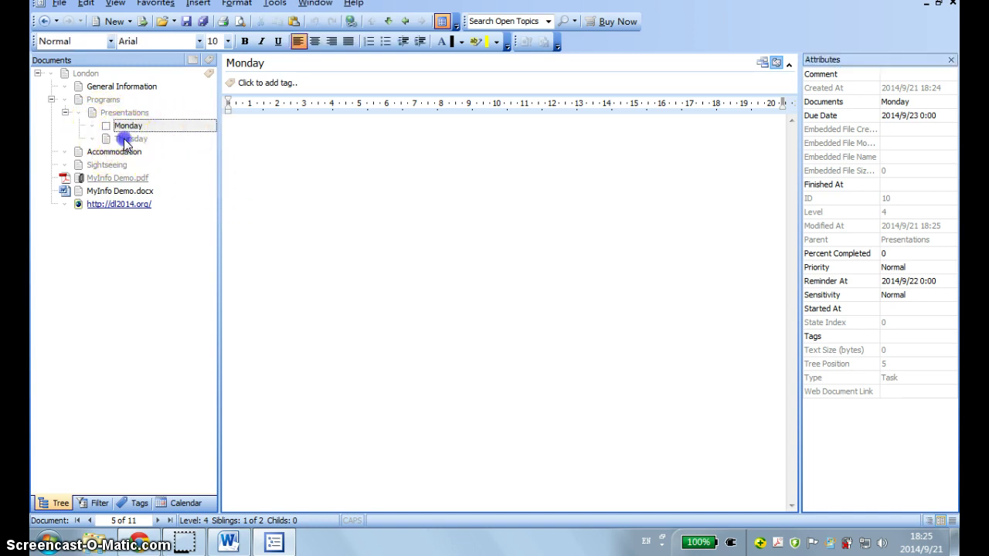
Make Thursday a task with due date 25 Sept 2014.
left_click(130, 139)
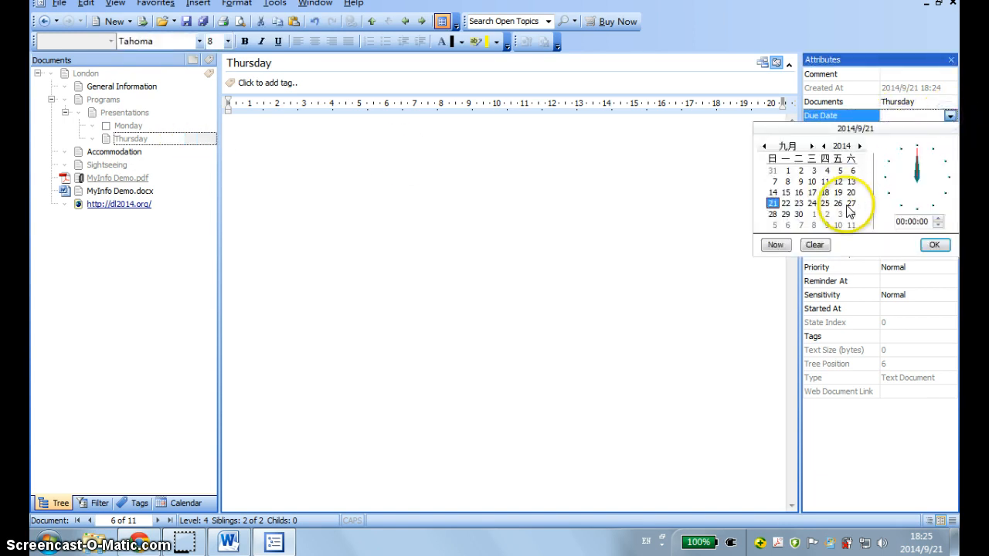
left_click(831, 204)
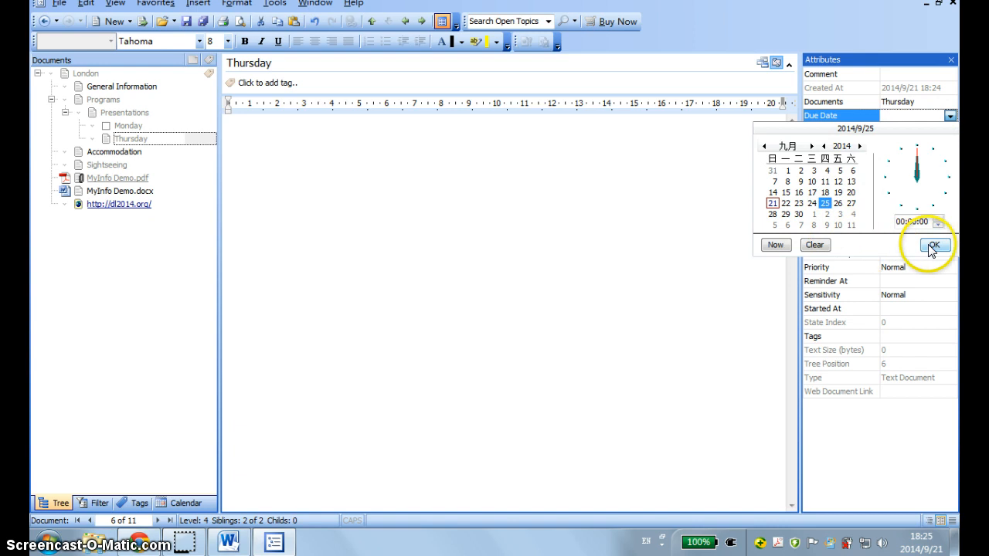
left_click(921, 244)
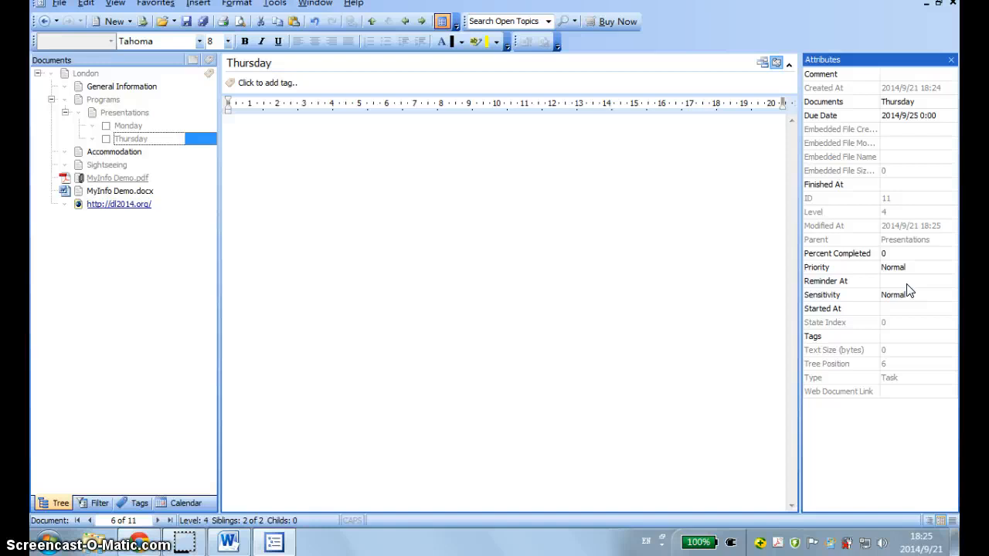
left_click(303, 216)
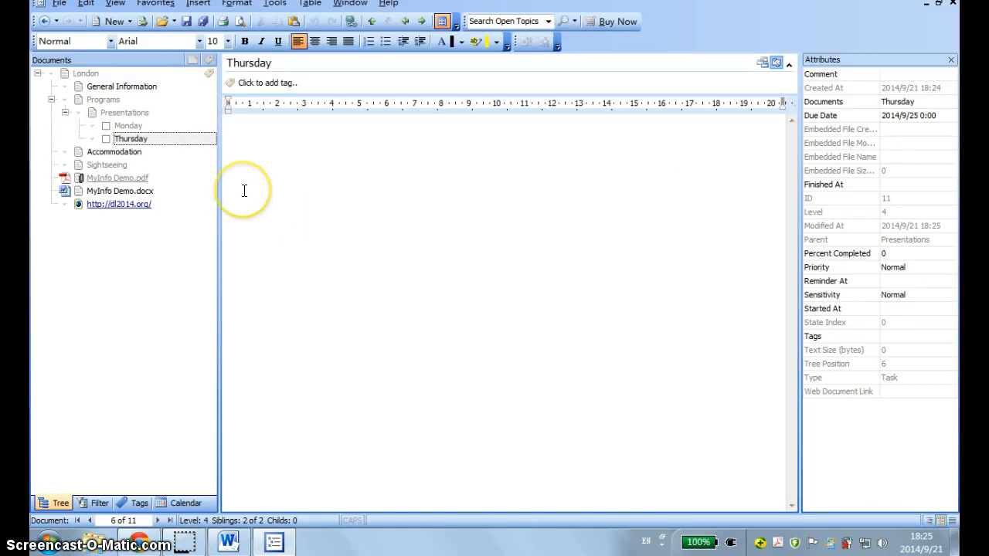
mouse_move(96, 74)
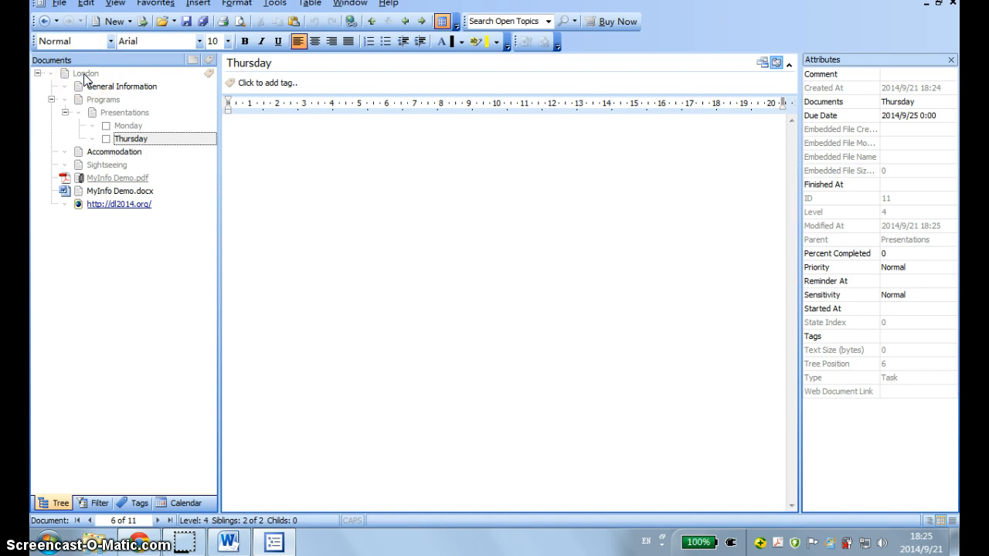
Add a new top-level document named 'beijing' after London.
right_click(85, 74)
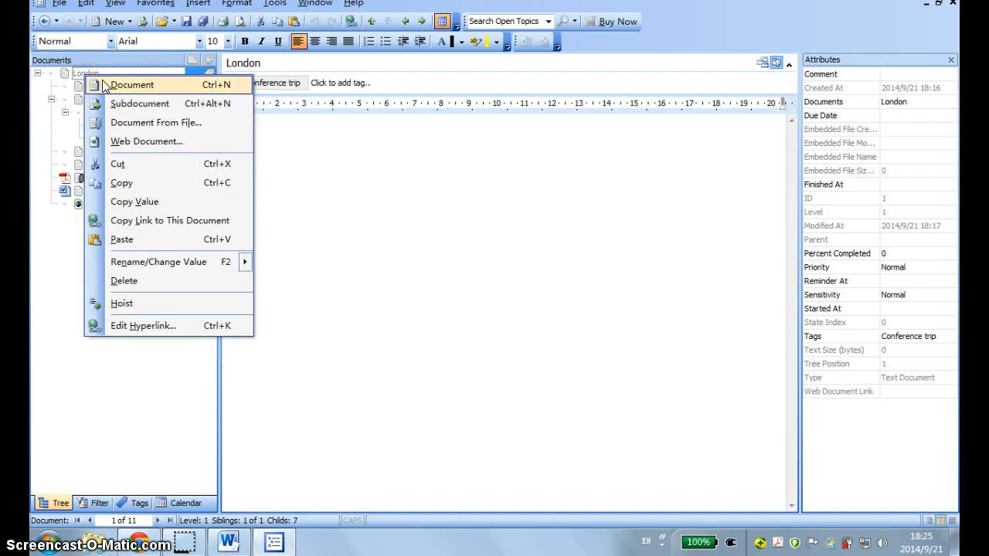
left_click(131, 83)
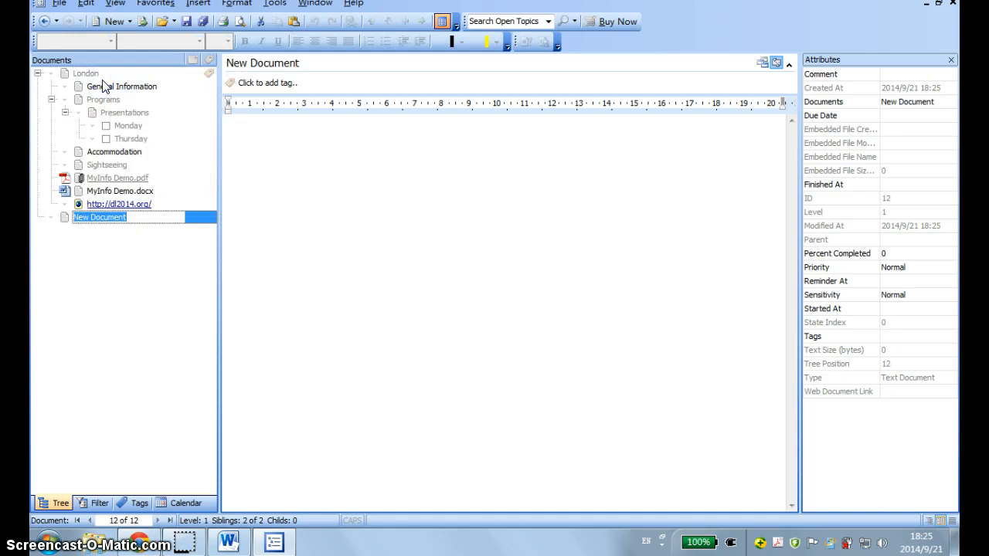
type("beijing")
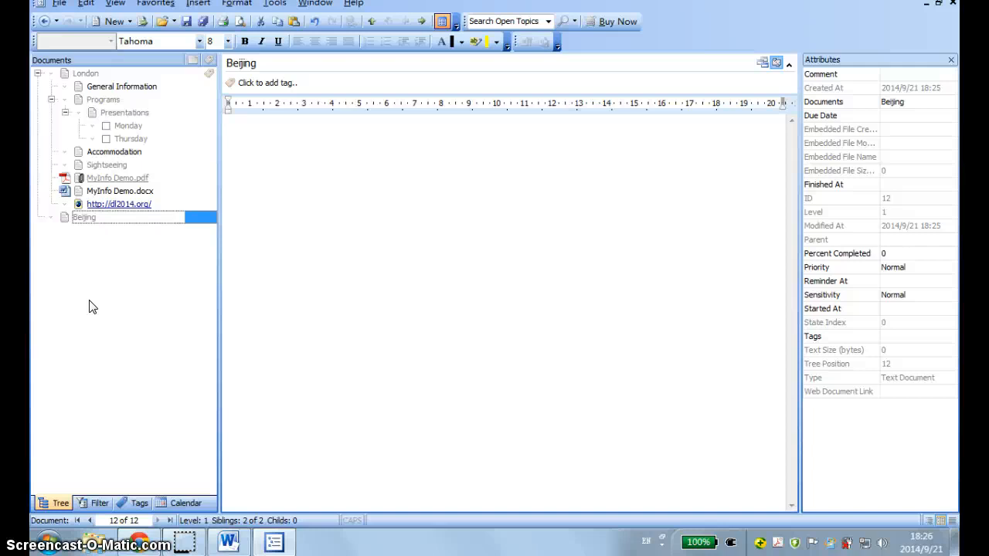
mouse_move(71, 10)
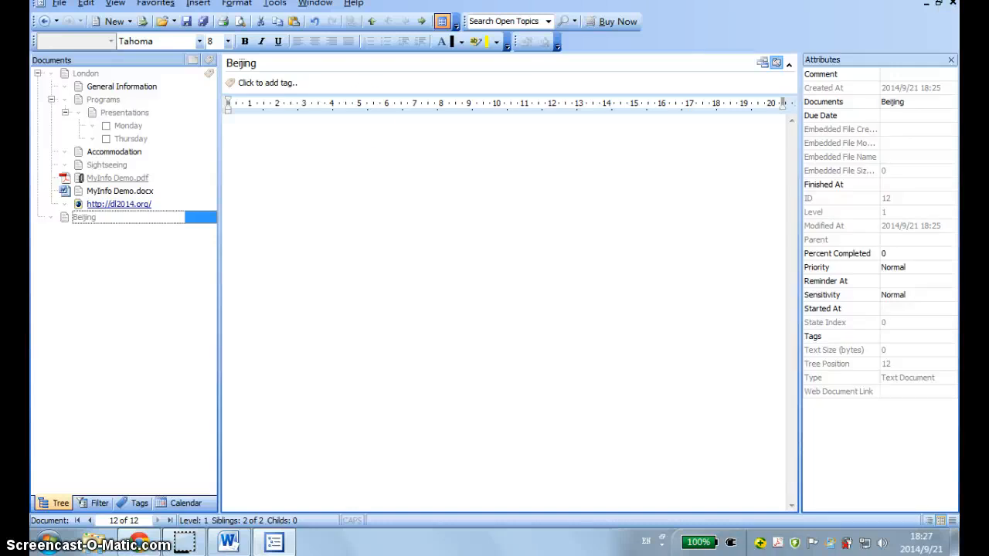
Browse the File menu and then the Tools menu commands.
left_click(51, 3)
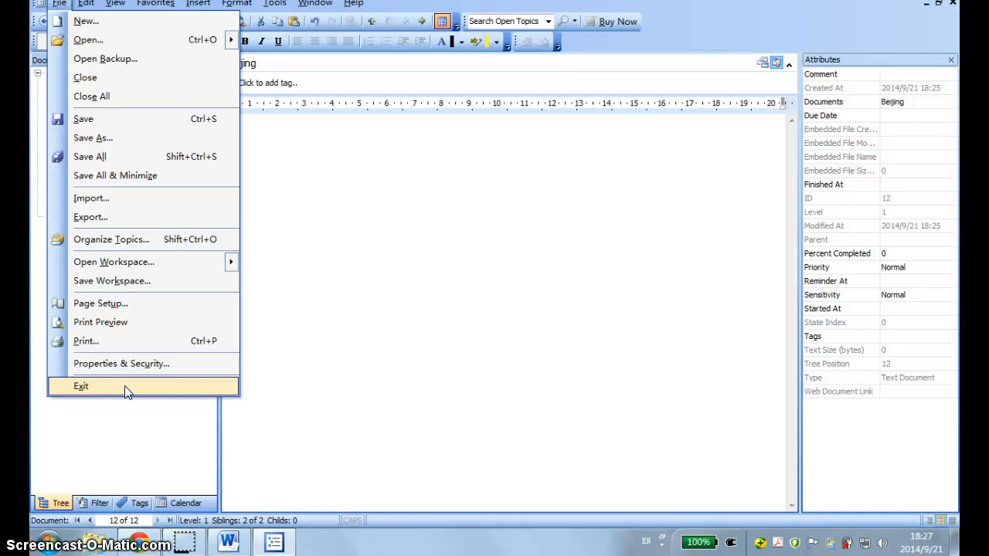
mouse_move(106, 120)
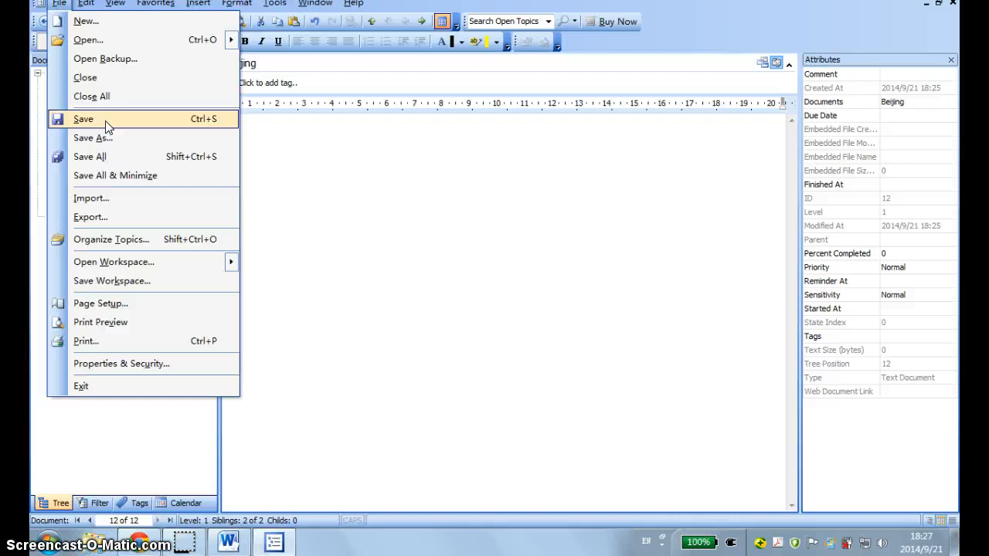
left_click(275, 3)
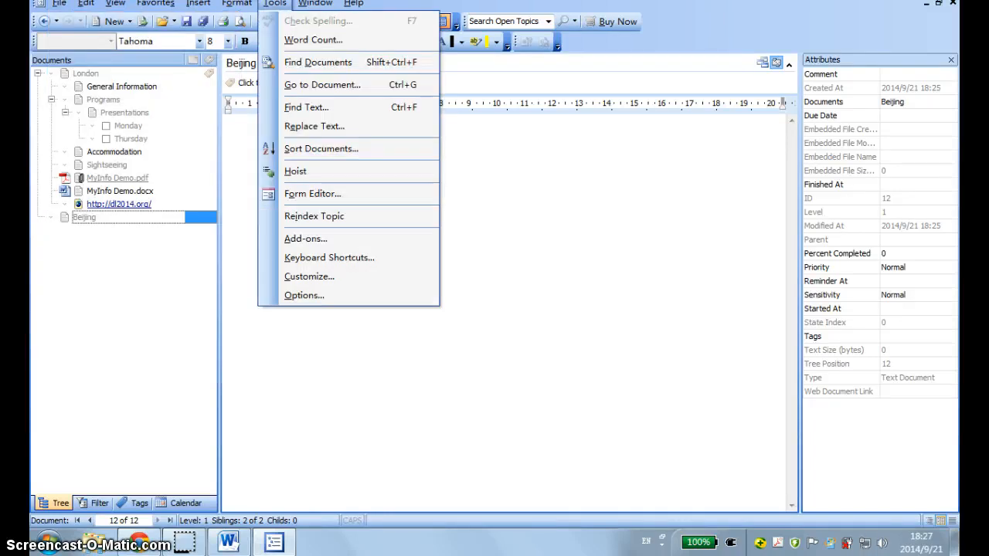